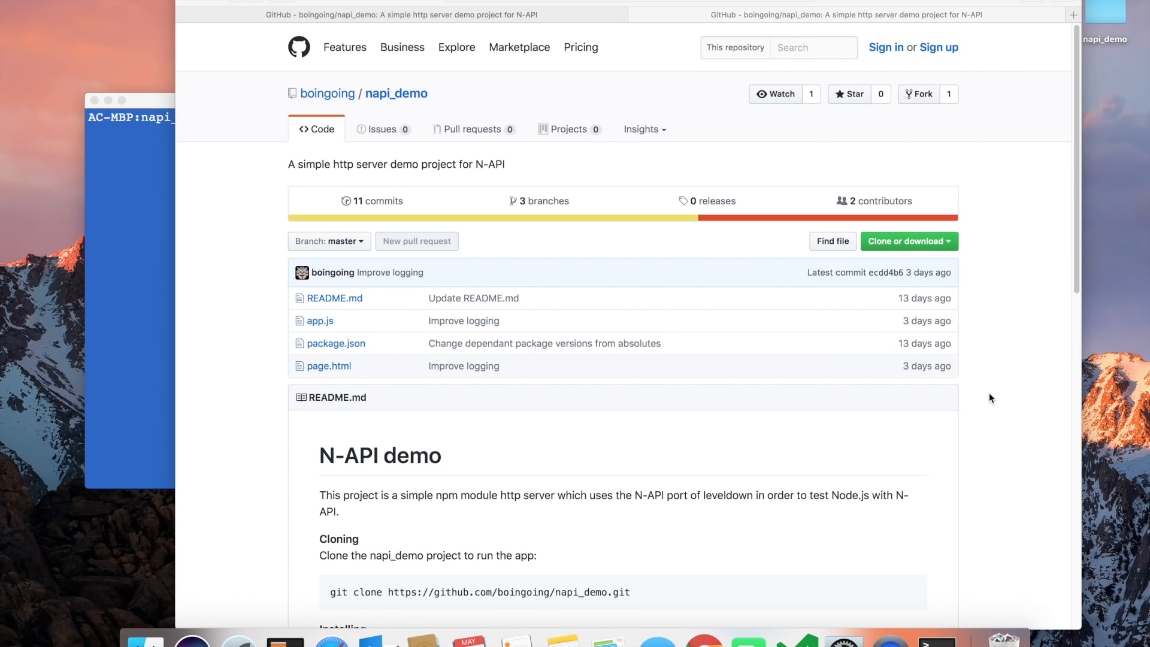
mouse_move(1068, 303)
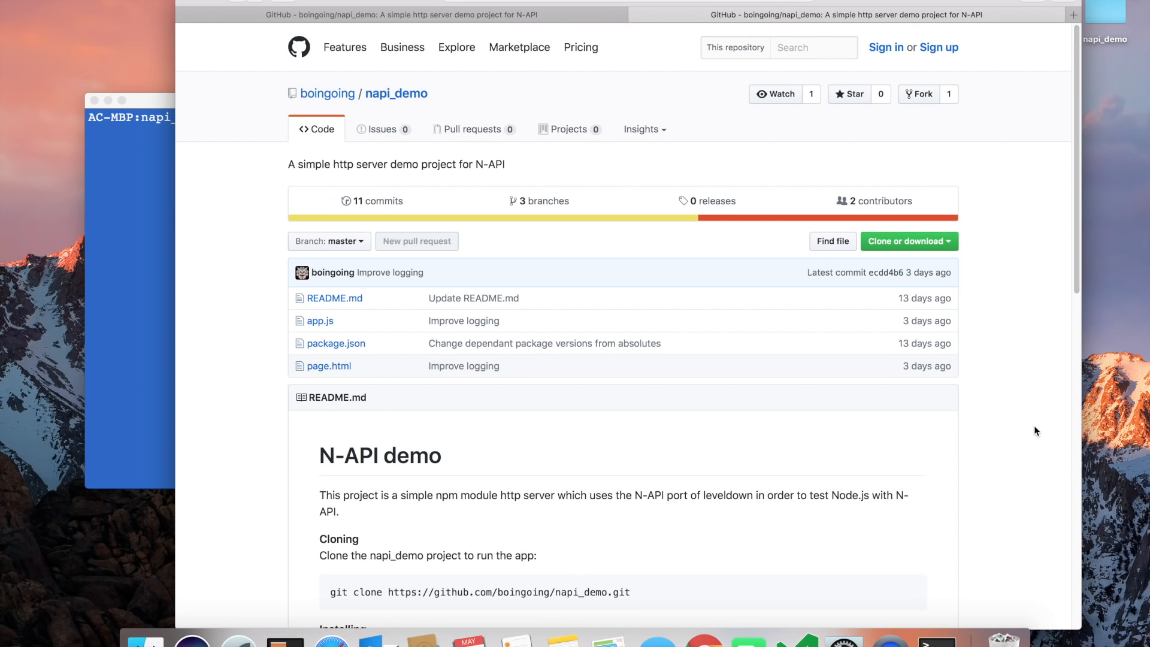
- Scroll through the setup notes, highlighting the npm install and global node-gyp install commands
scroll(down, 3)
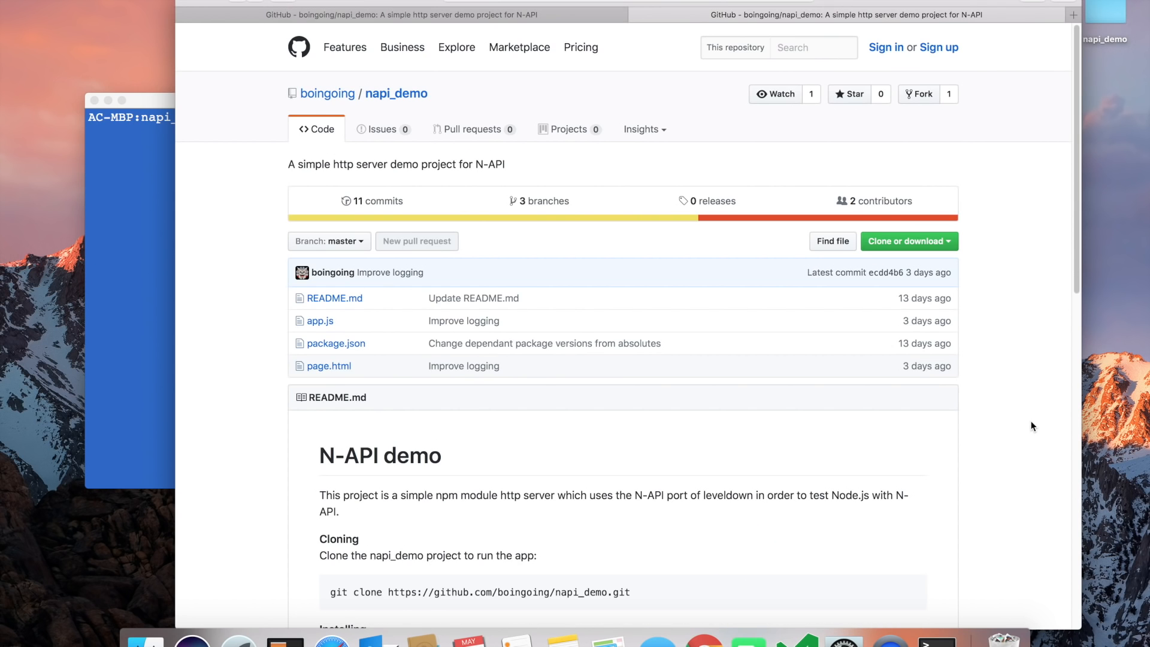
scroll(down, 3)
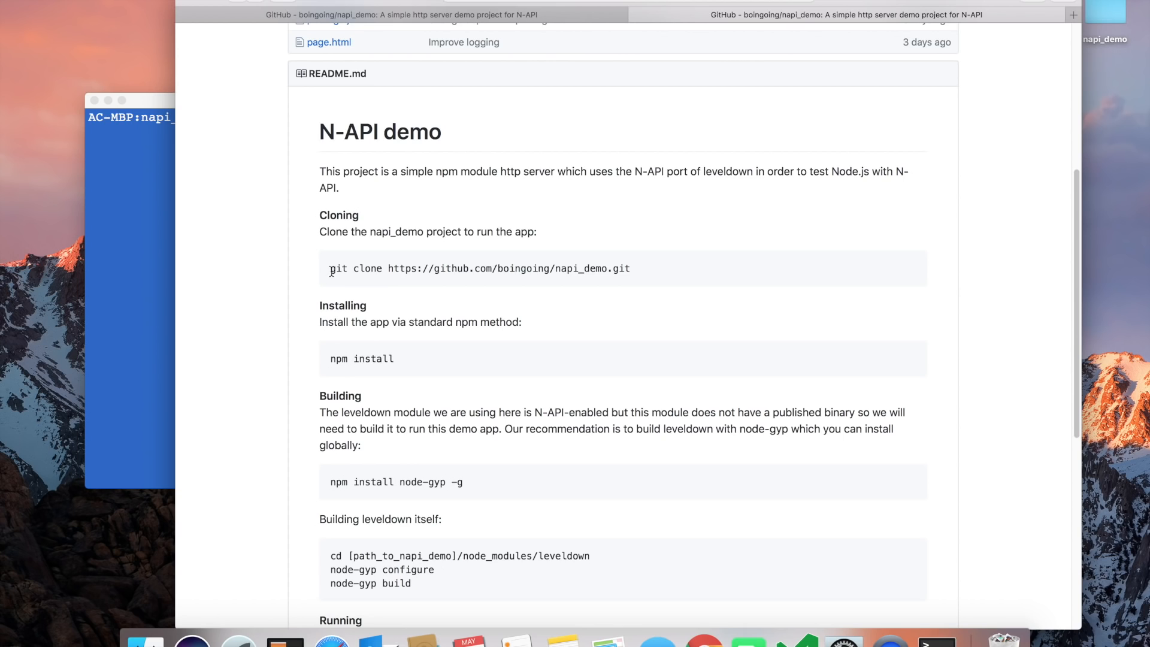
triple_click(479, 267)
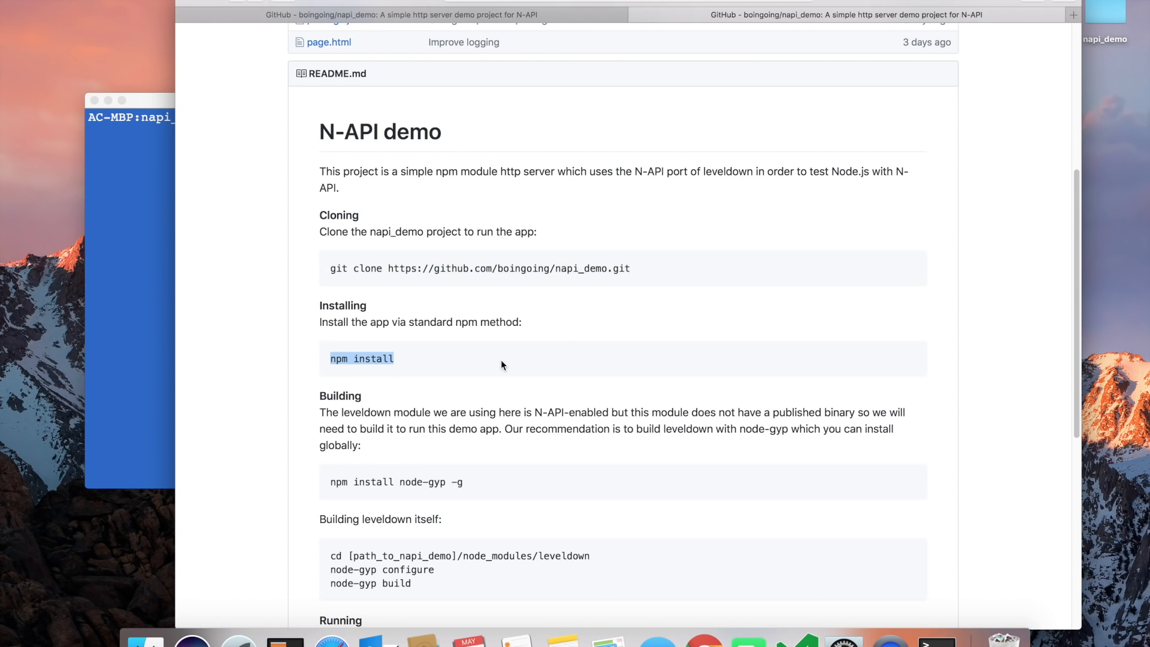
scroll(down, 3)
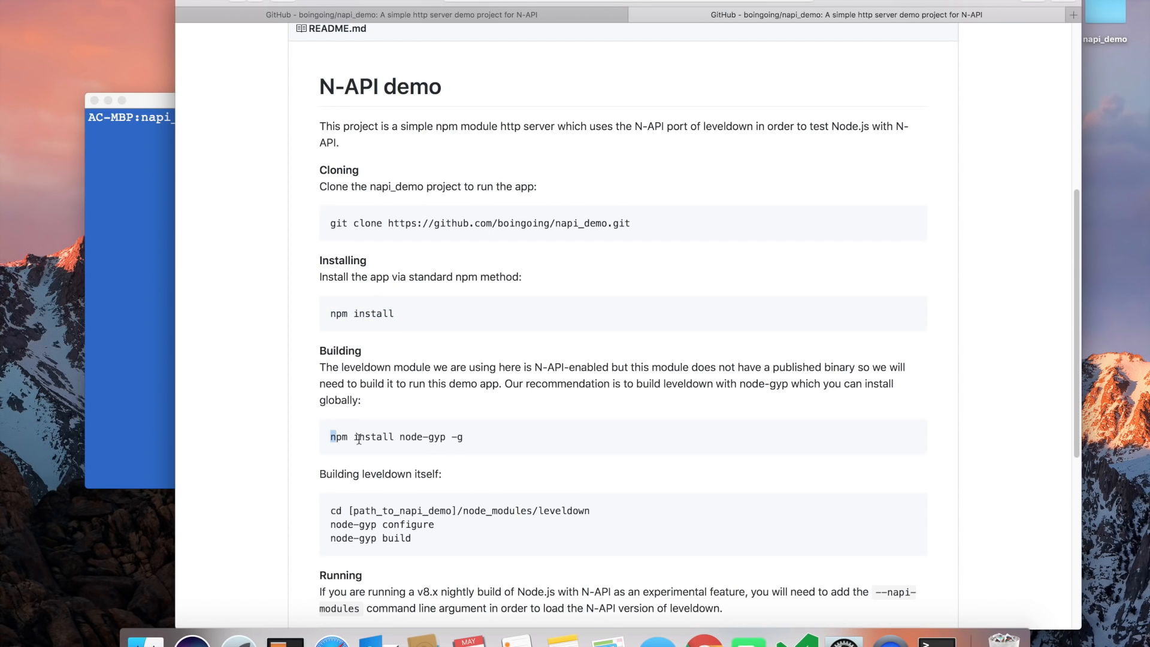
triple_click(396, 436)
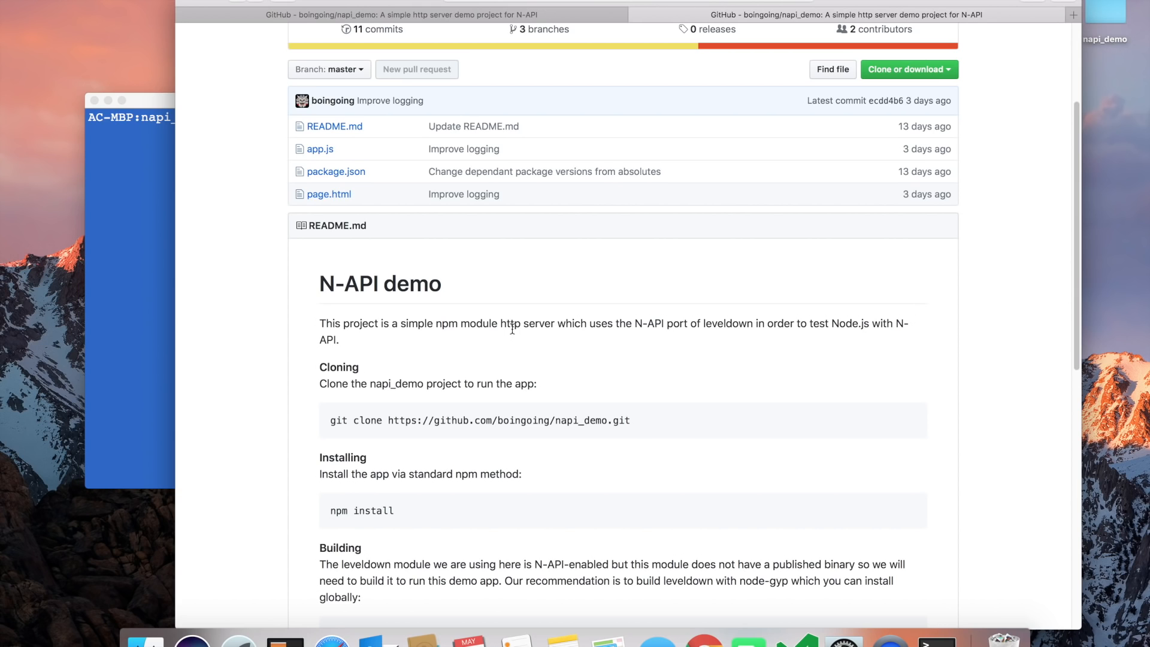
mouse_move(400, 181)
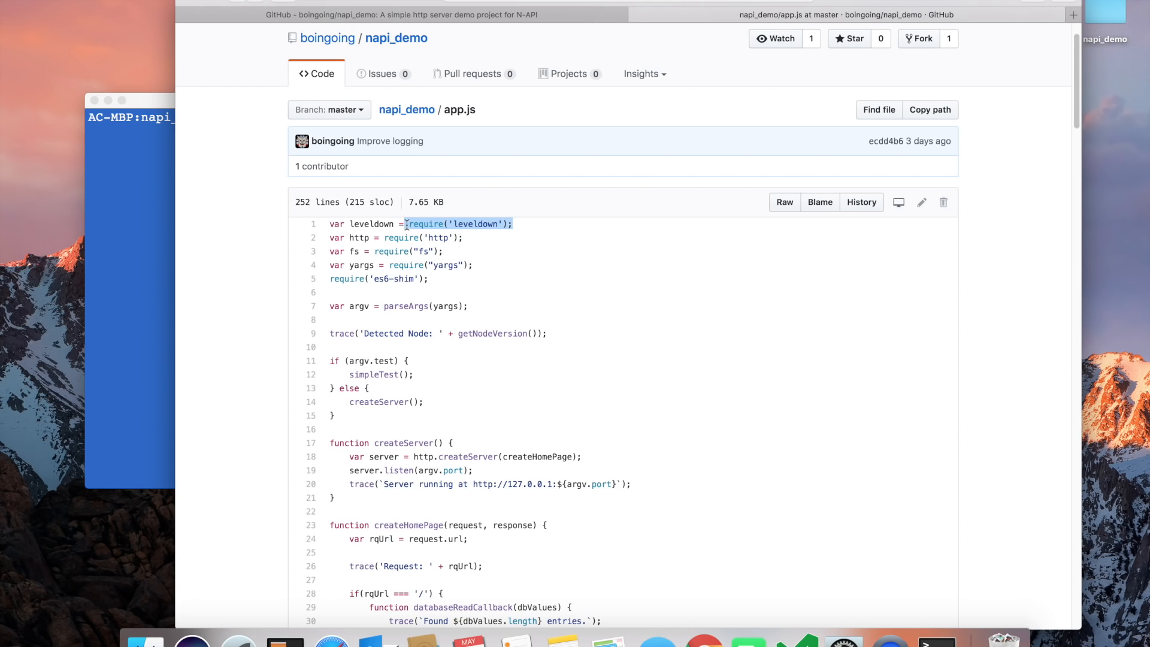
mouse_move(543, 263)
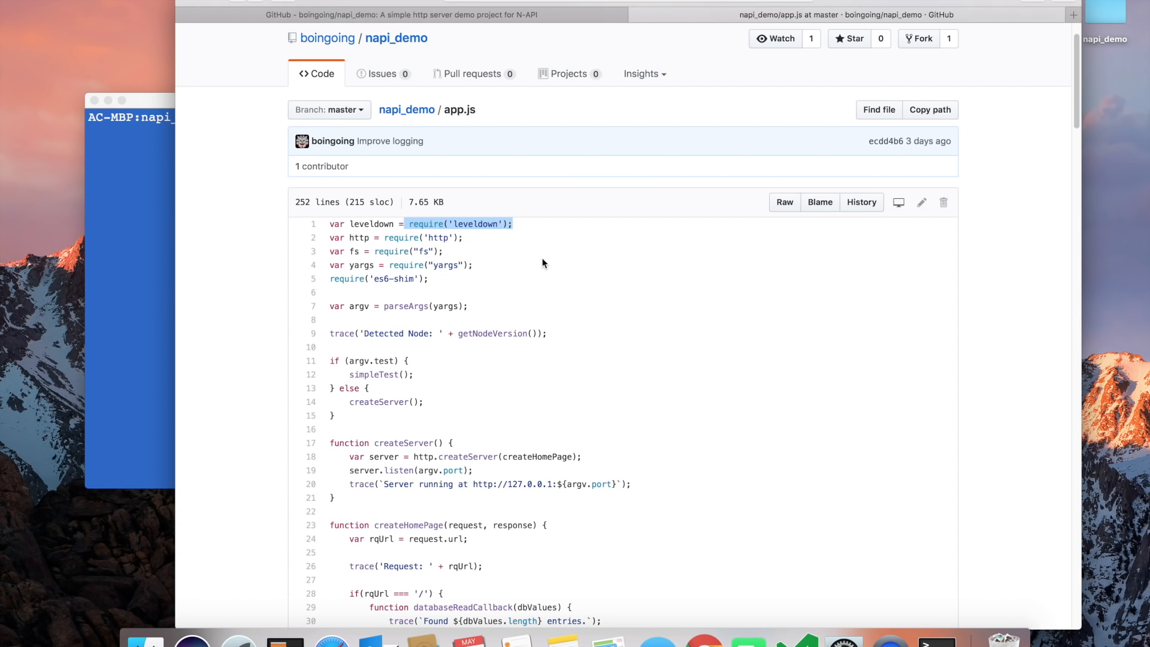
mouse_move(249, 88)
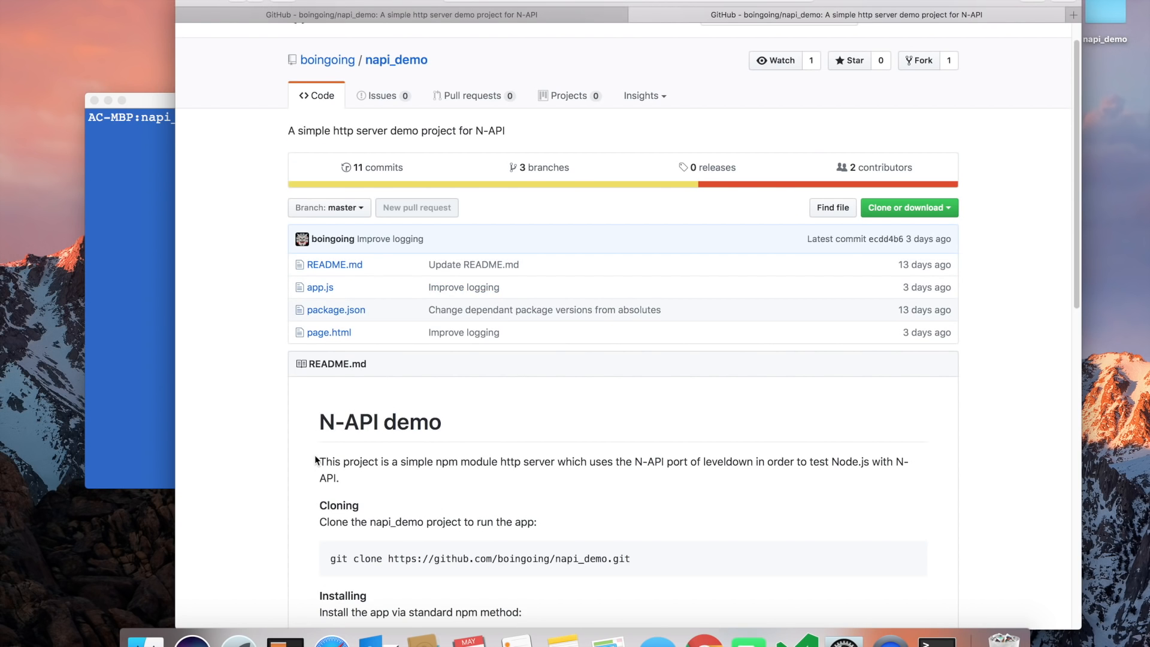
mouse_move(317, 458)
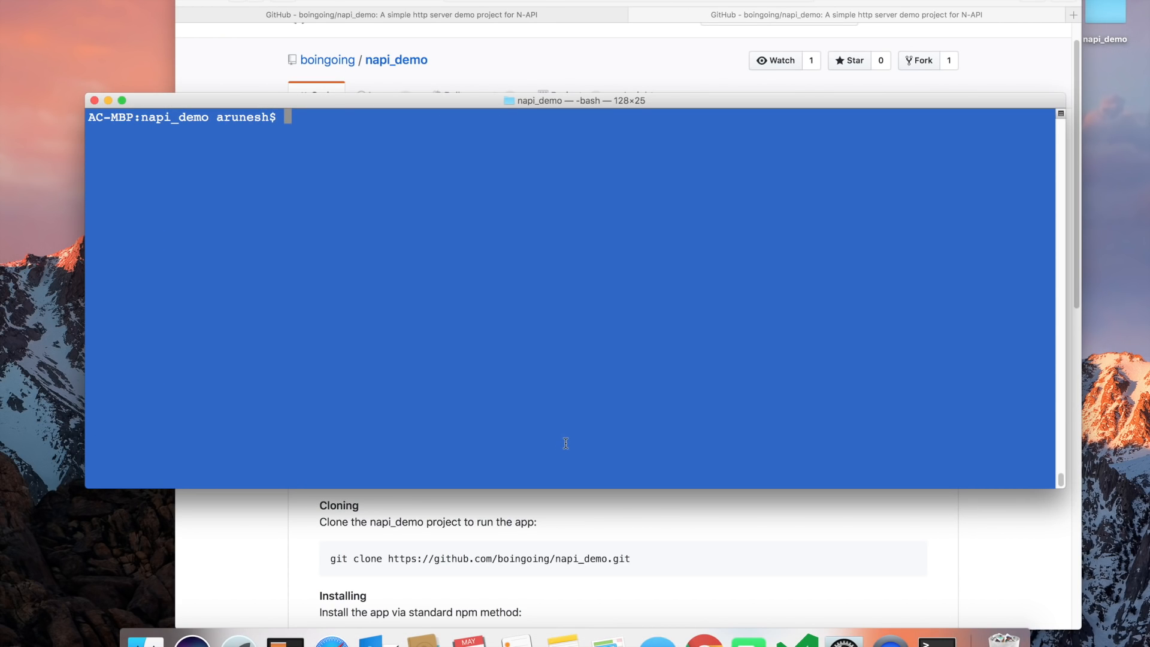
- Run nvs in the napi_demo folder and start an interactive Node prompt
text(nv)
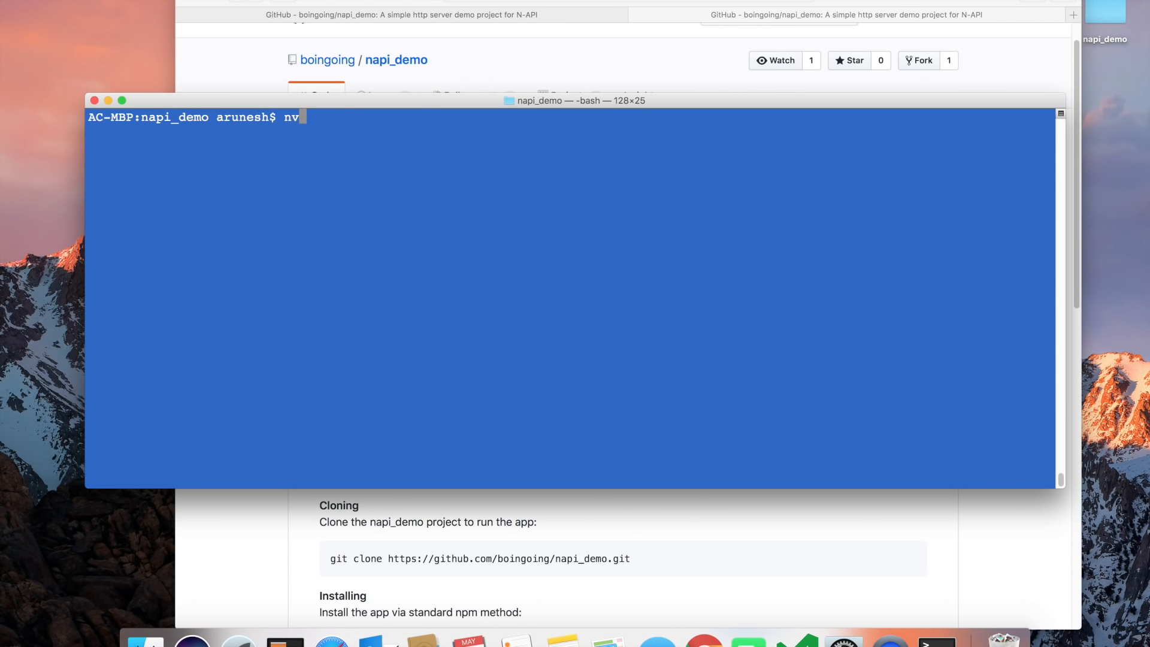
text(s)
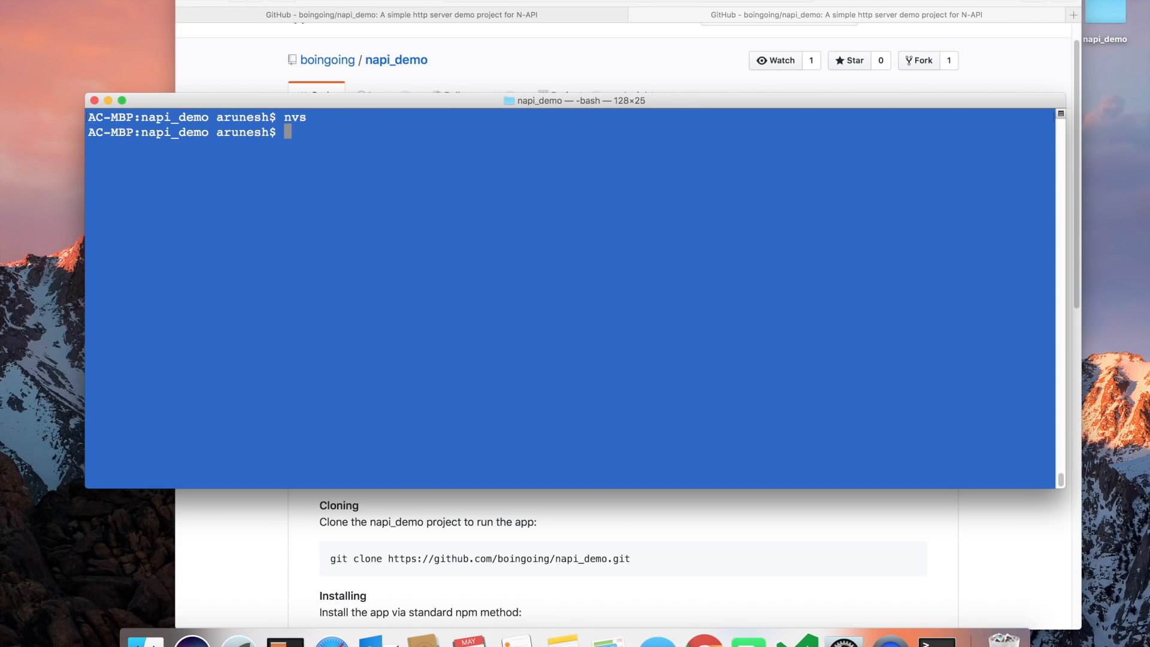
text(node)
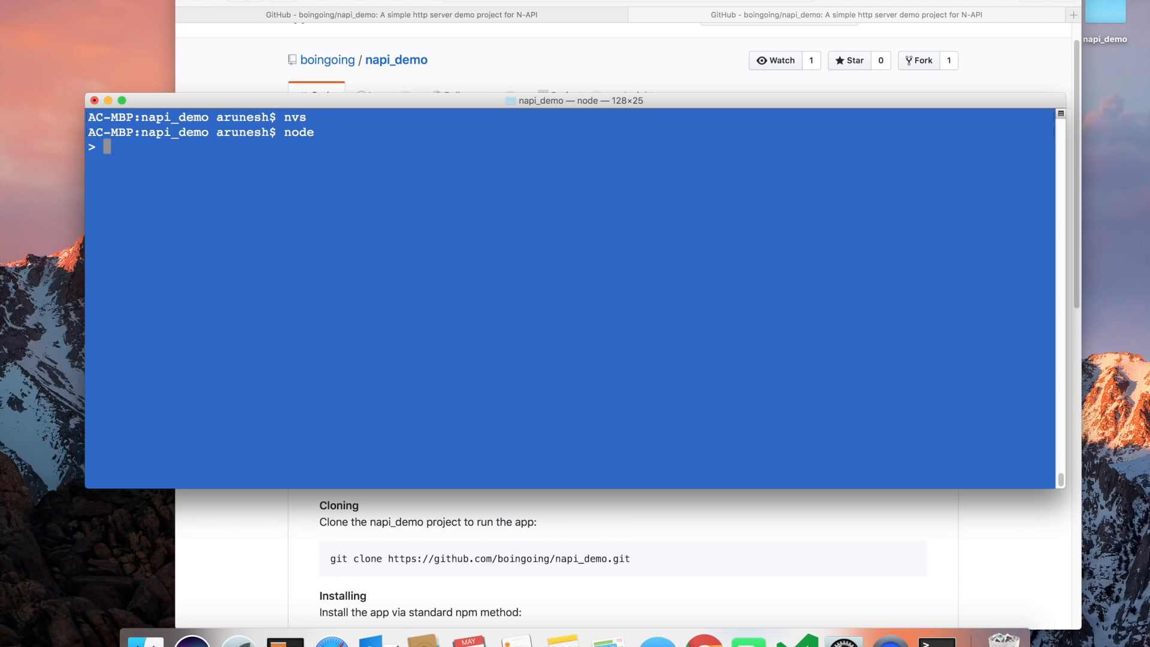
- Show process.versions, highlighting node 8.0.0-nightly20170509faf6654ff7 and V8 5.8.283.38, then exit Node
text(process.versions)
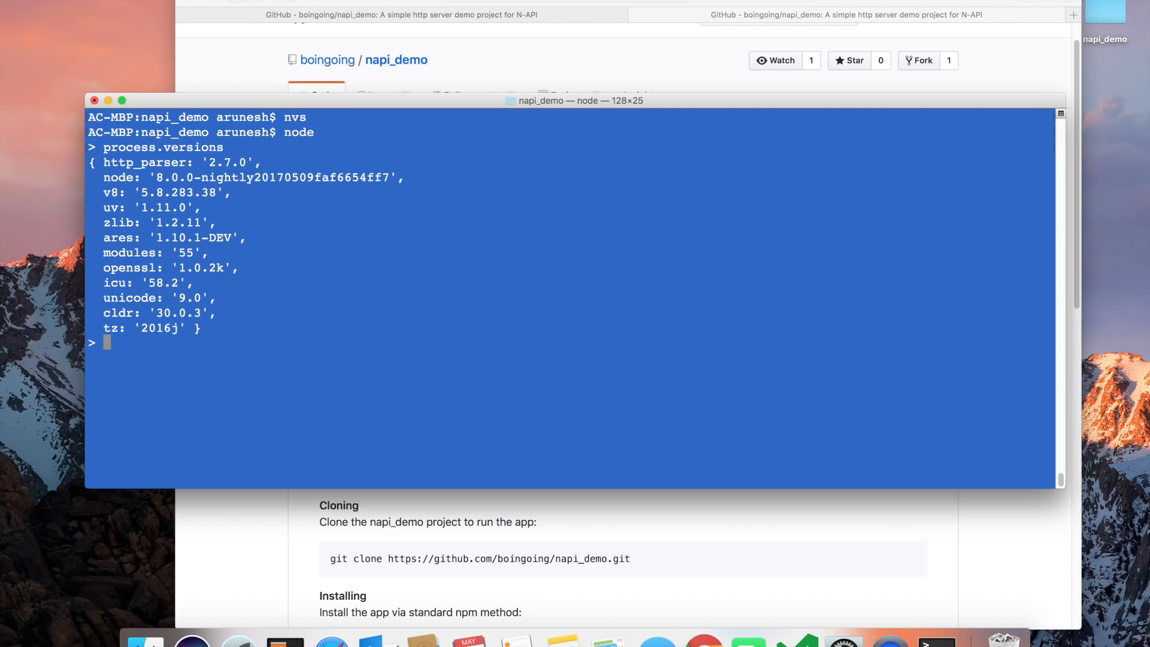
double_click(117, 177)
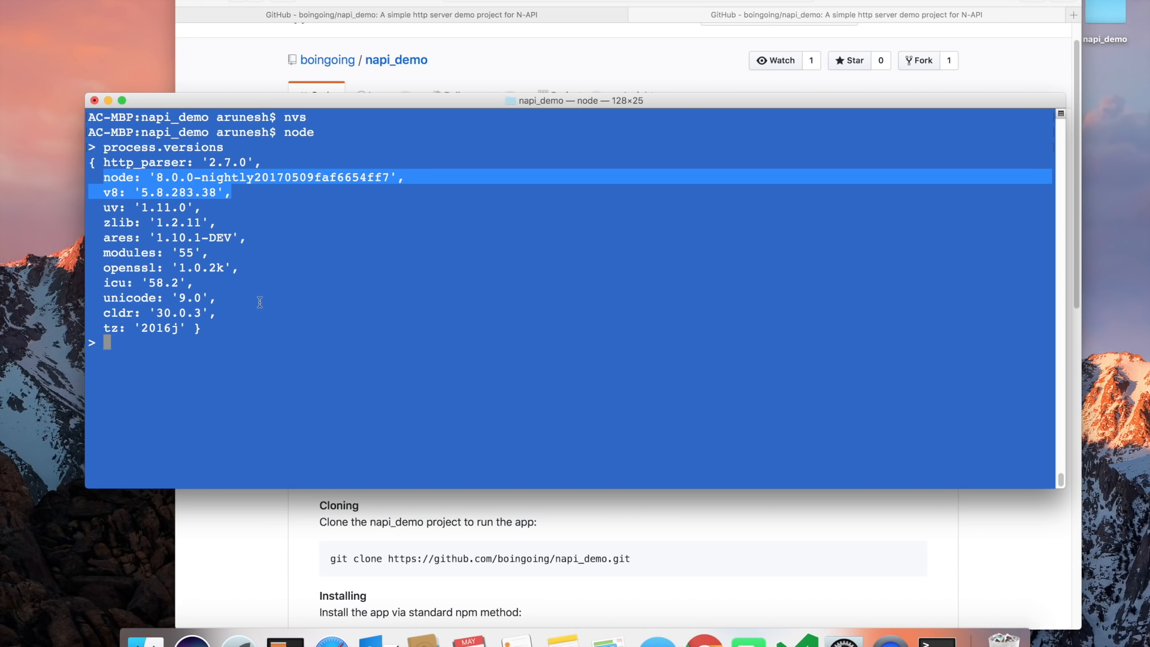
key(ctrl+c)
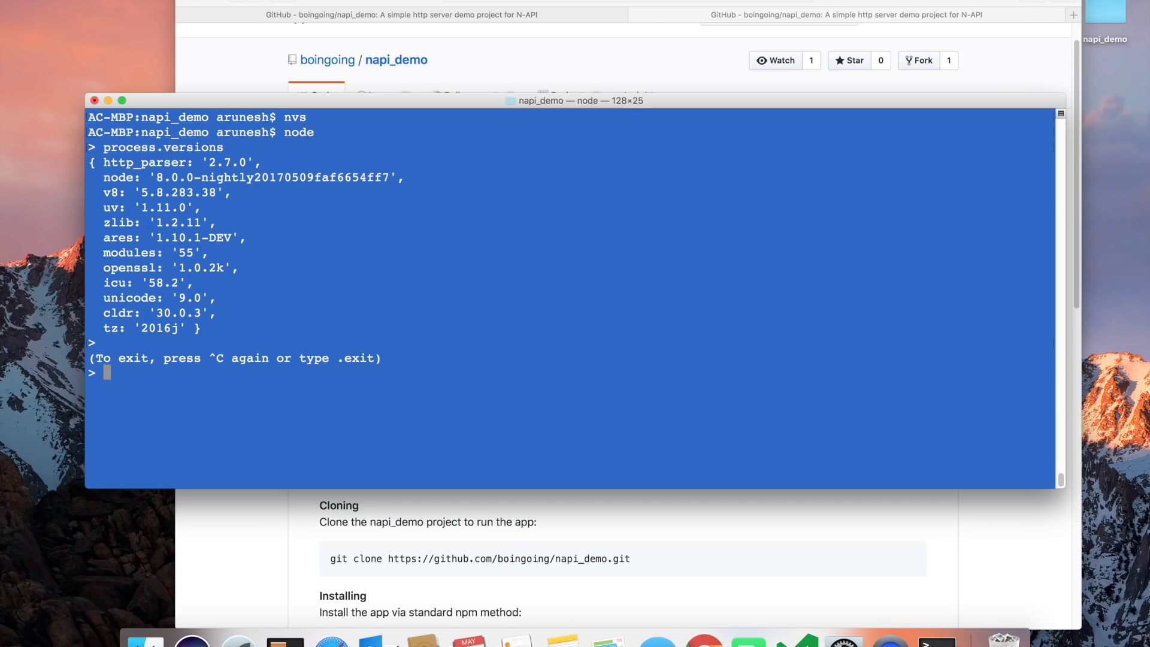
text(node)
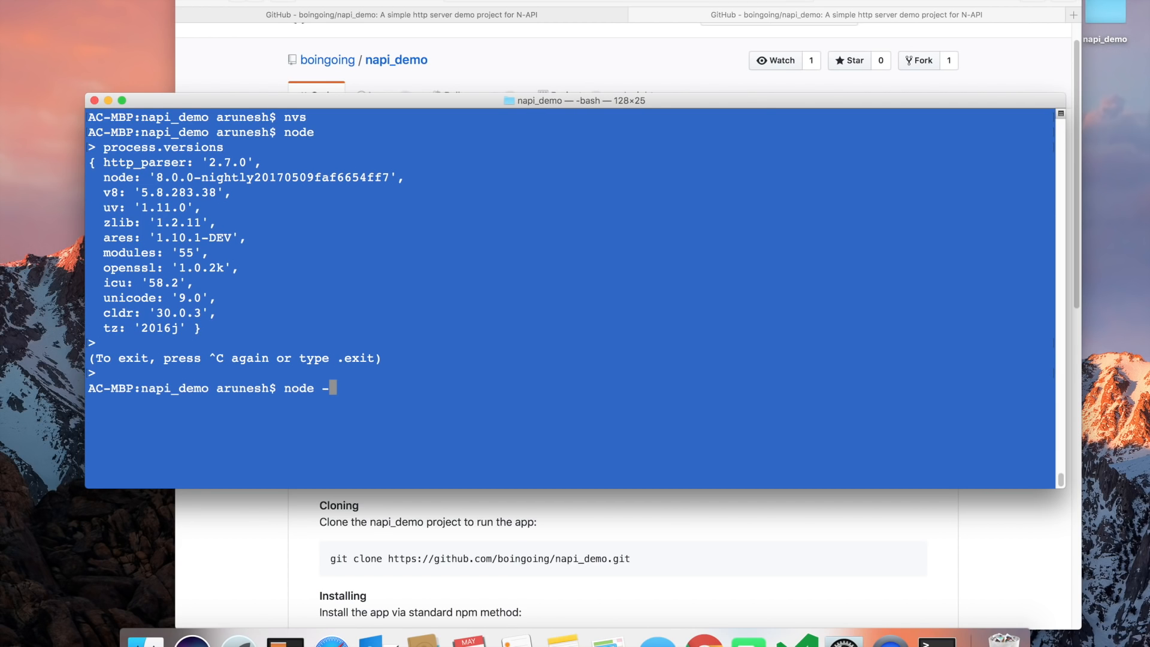
text(-nap)
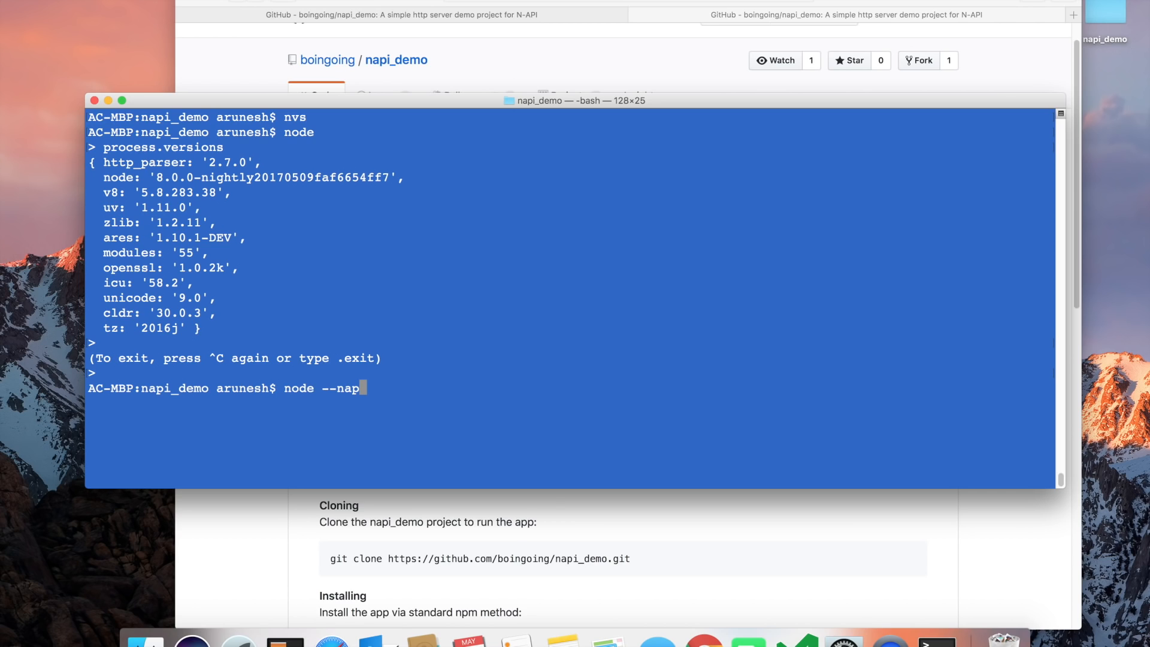
text(i-modu)
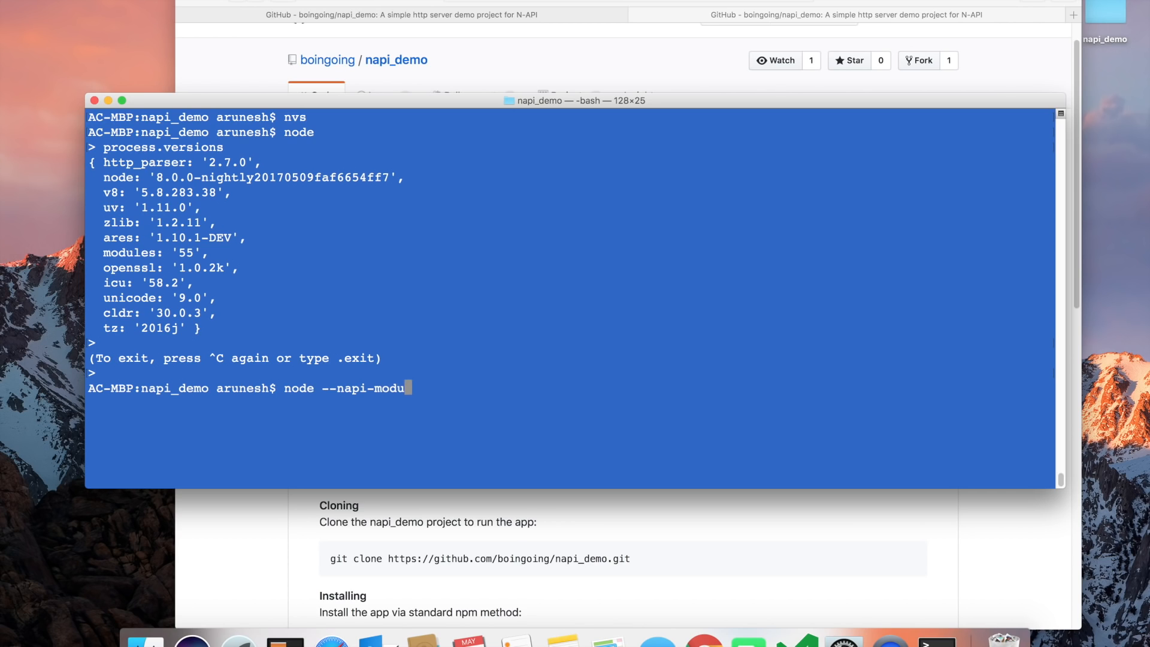
text(les app.)
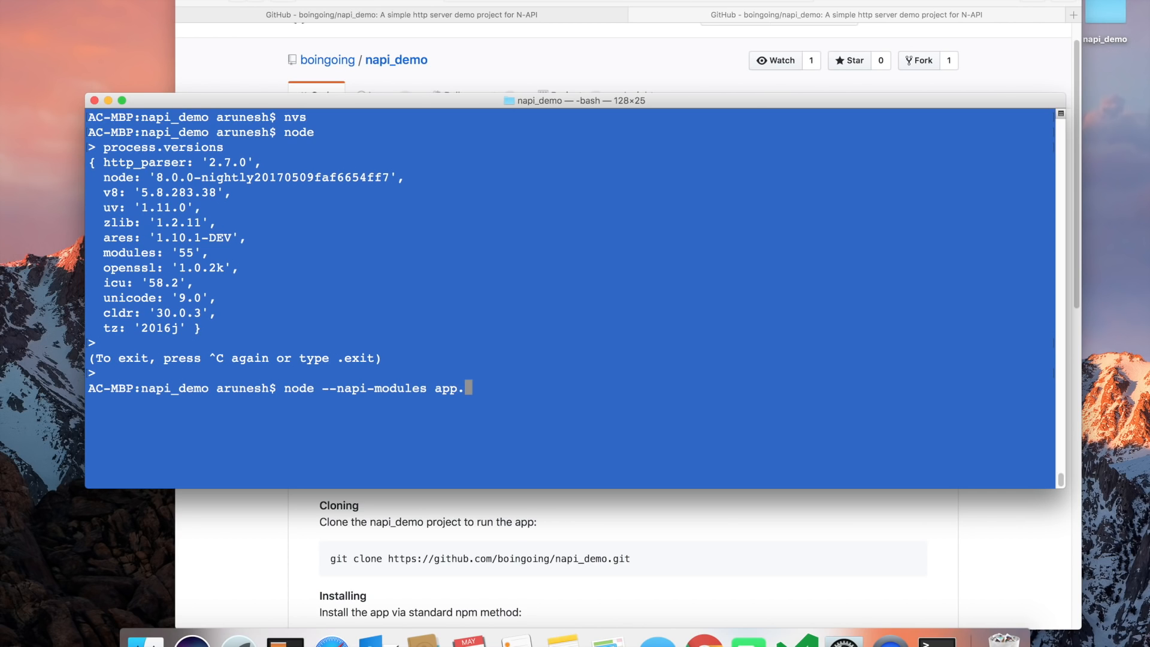
text(js)
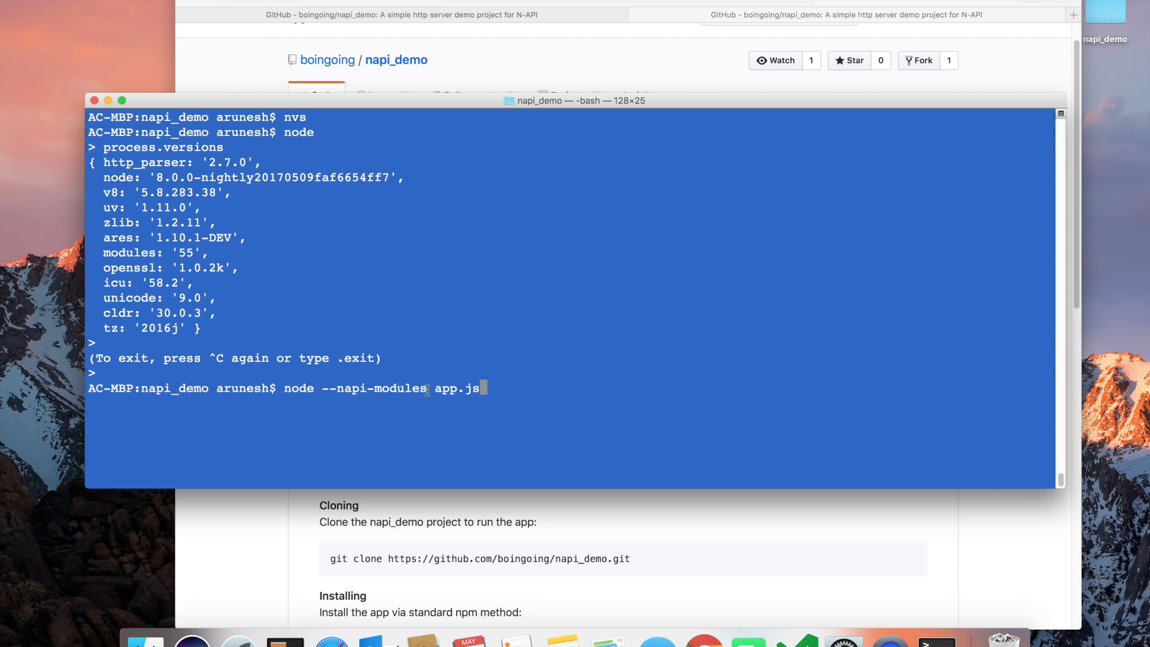
double_click(372, 388)
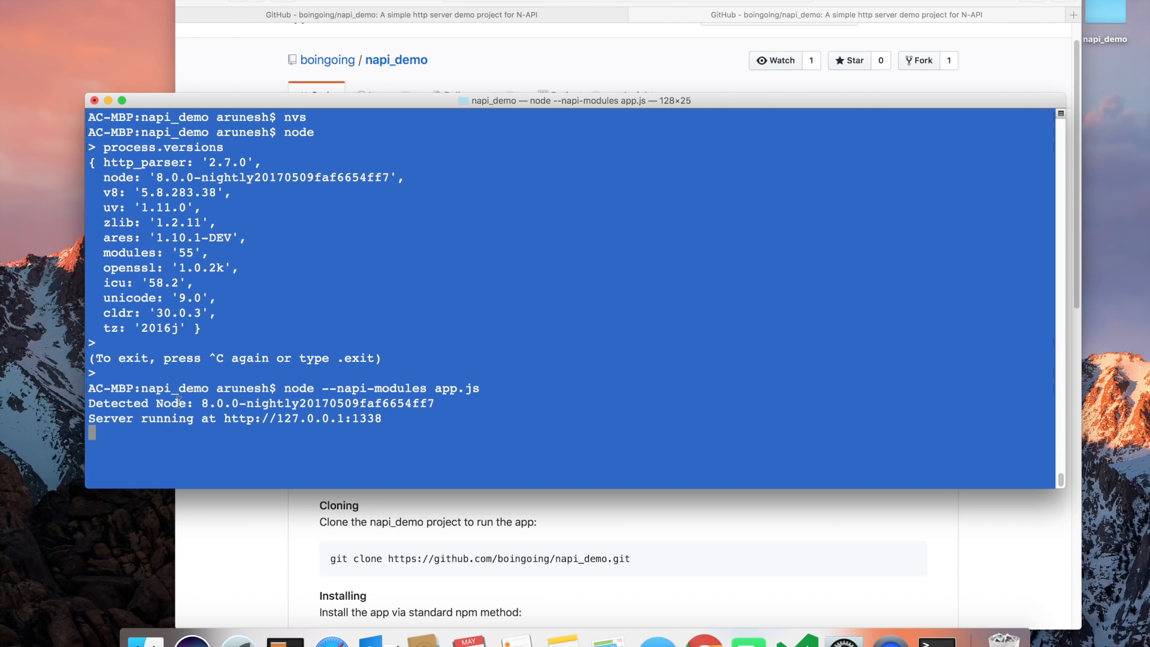
drag(202, 403, 342, 403)
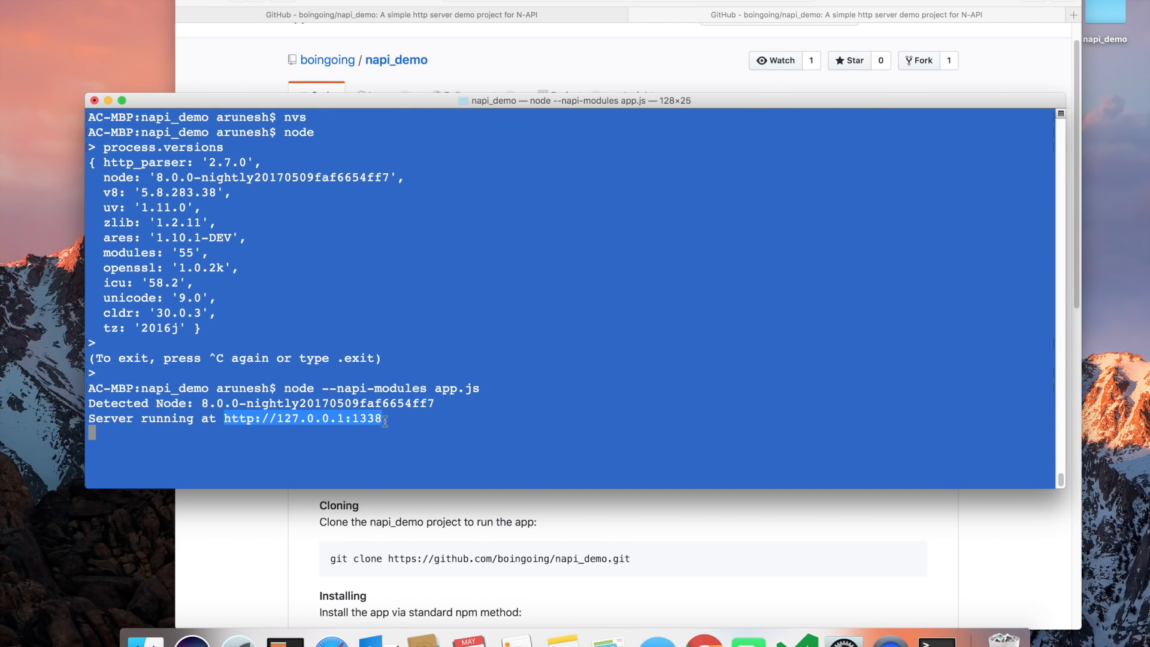
right_click(303, 418)
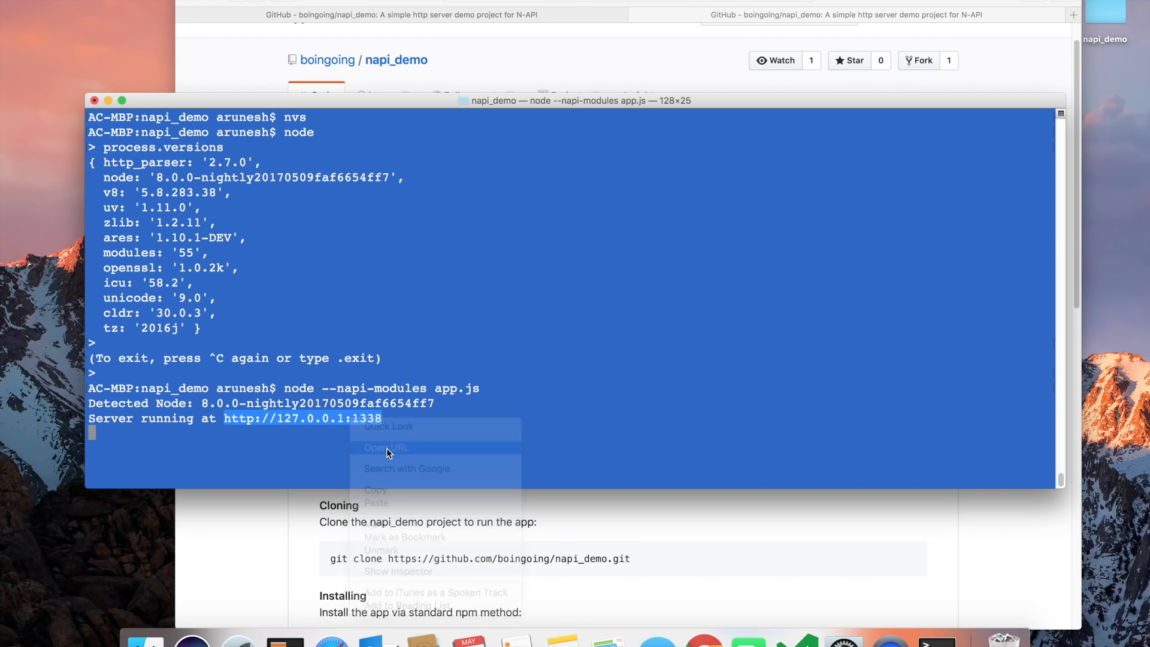
click(385, 448)
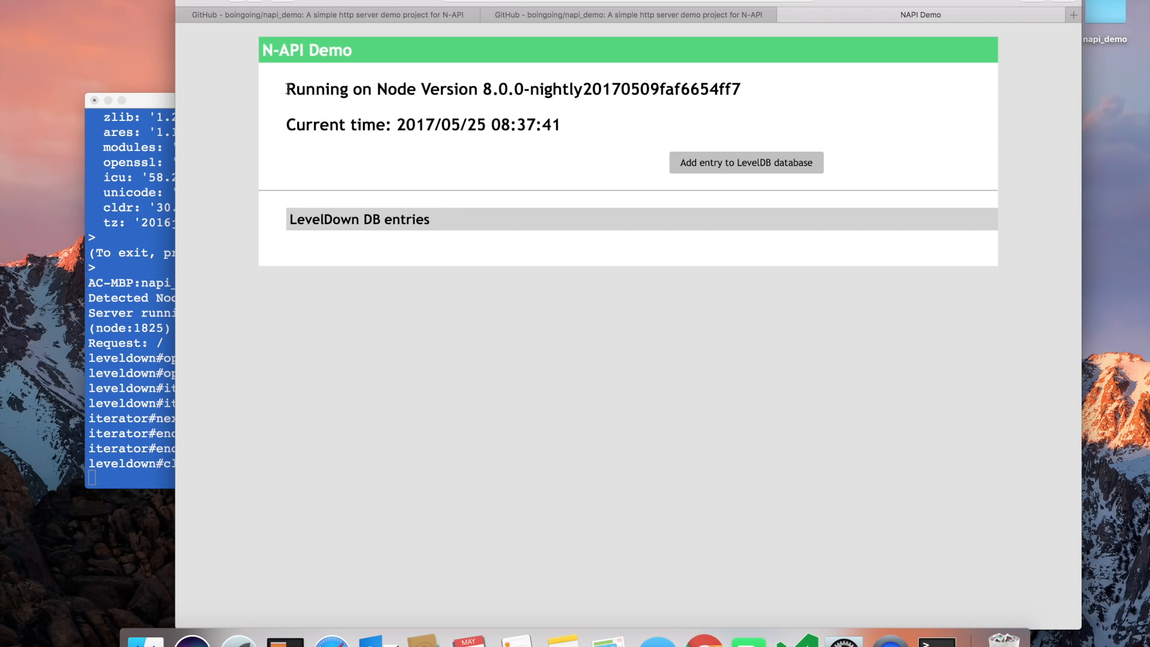
drag(287, 88, 528, 89)
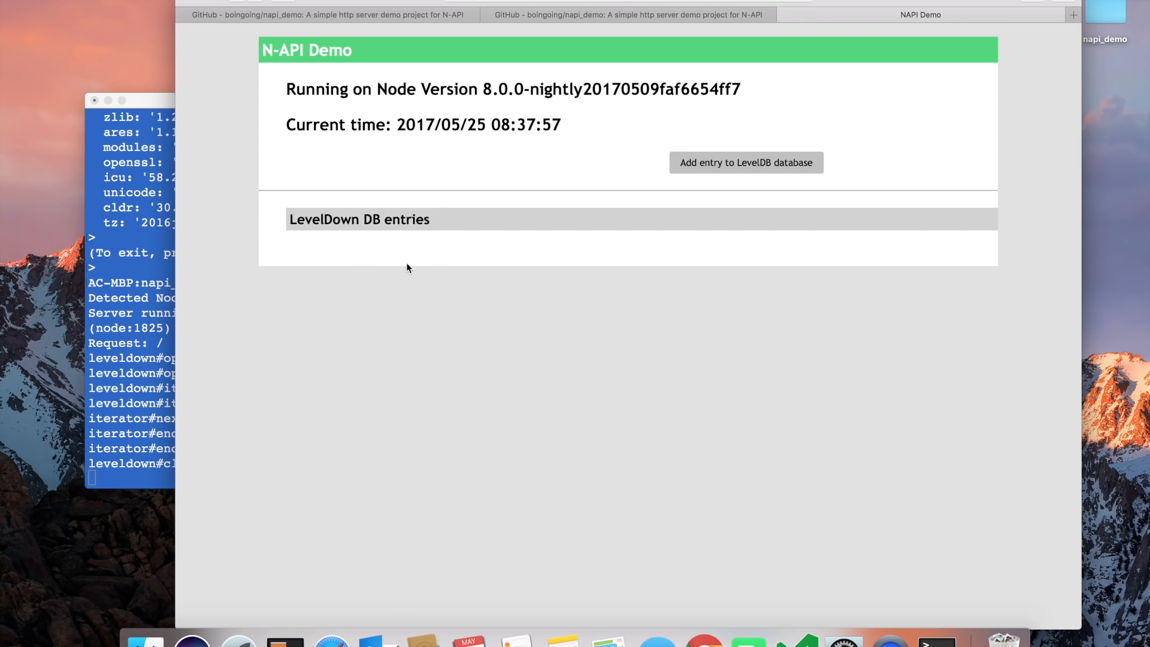
mouse_move(709, 247)
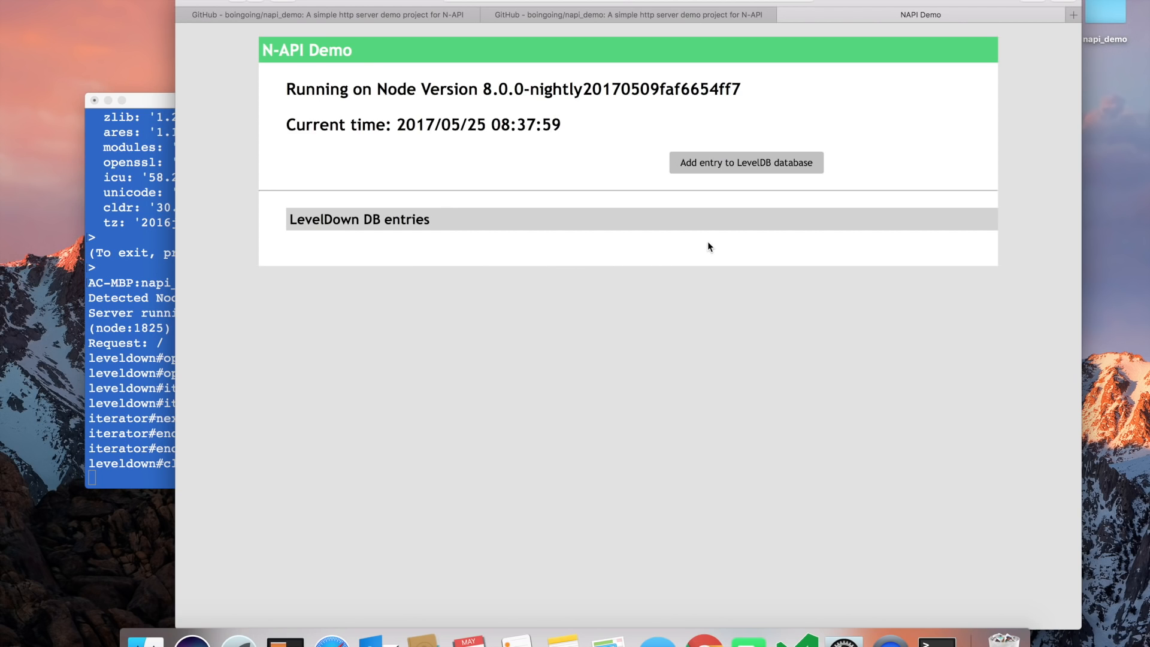
- Add entries to the LevelDB database, each credited to the Node nightly
click(745, 162)
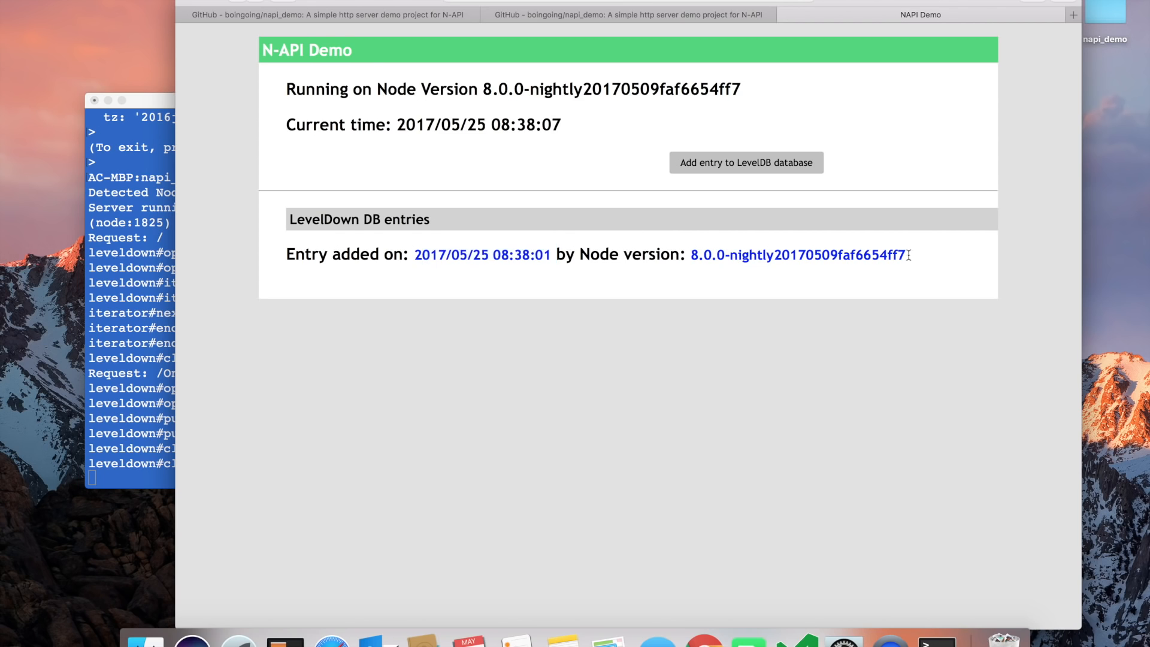
click(745, 162)
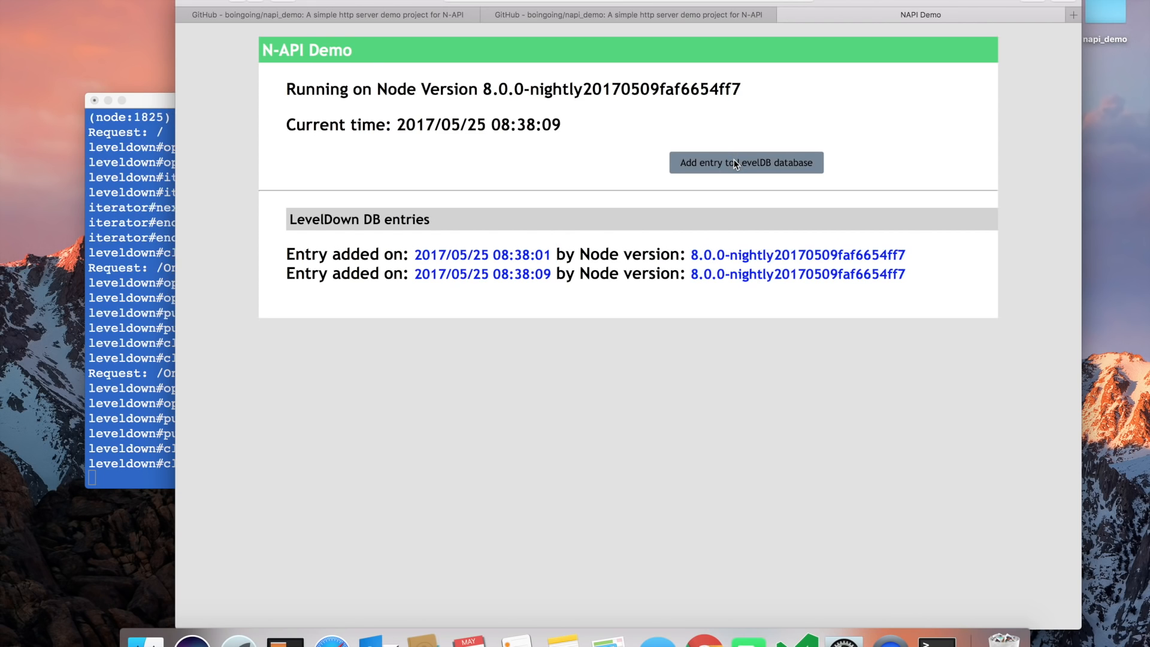
click(745, 162)
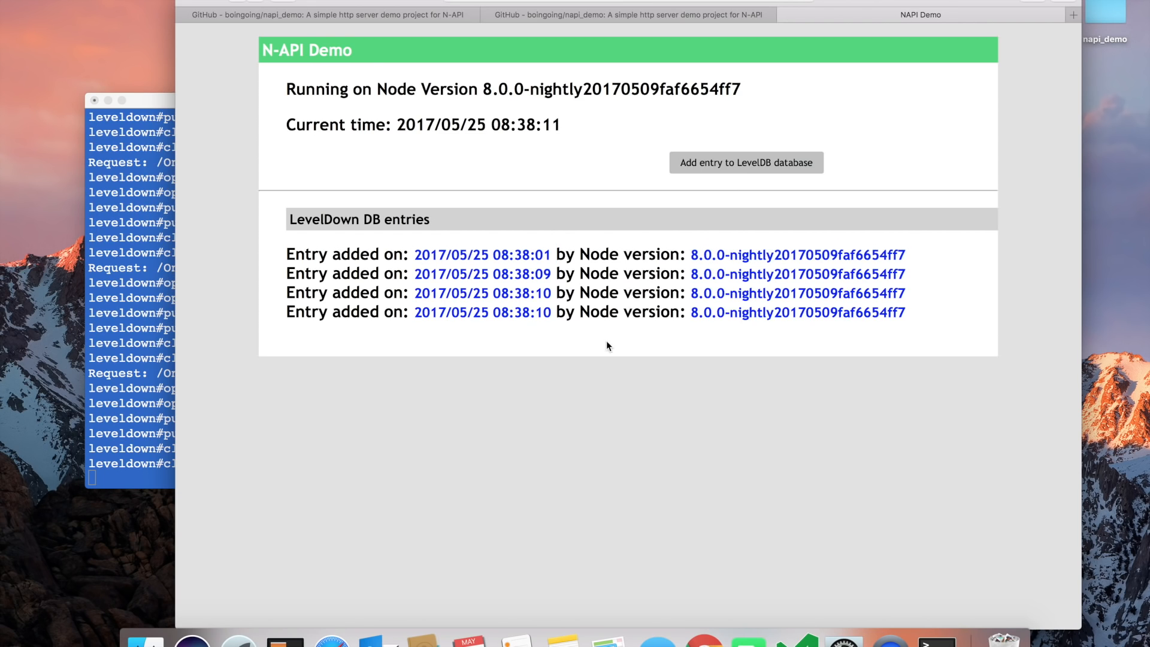
mouse_move(491, 379)
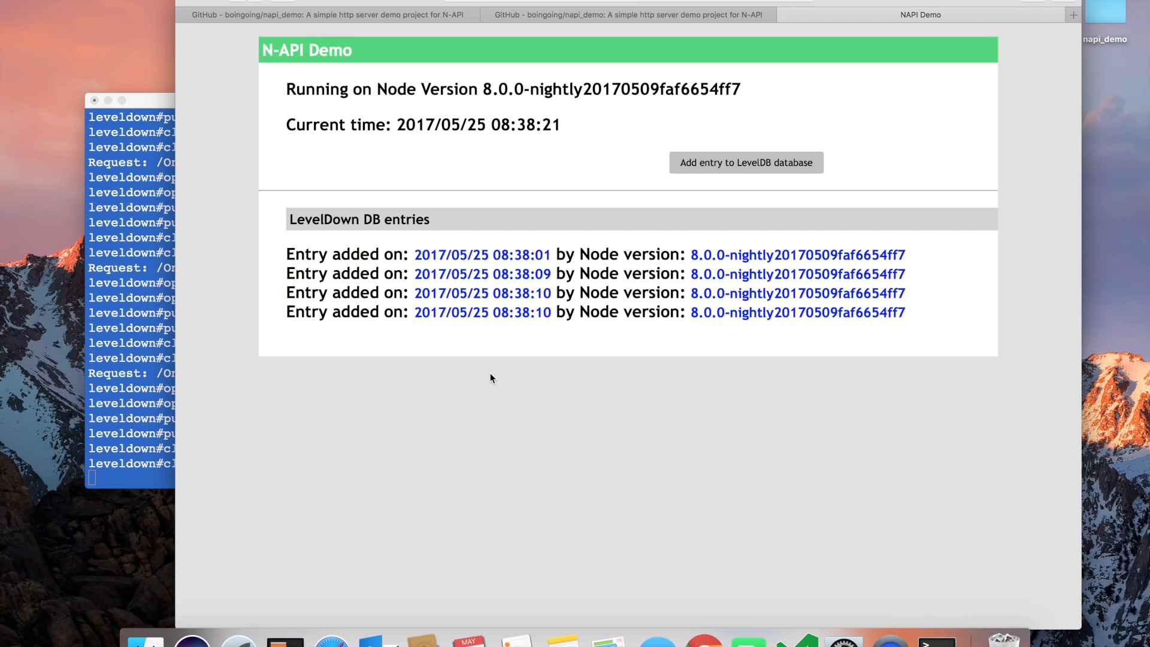
mouse_move(327, 367)
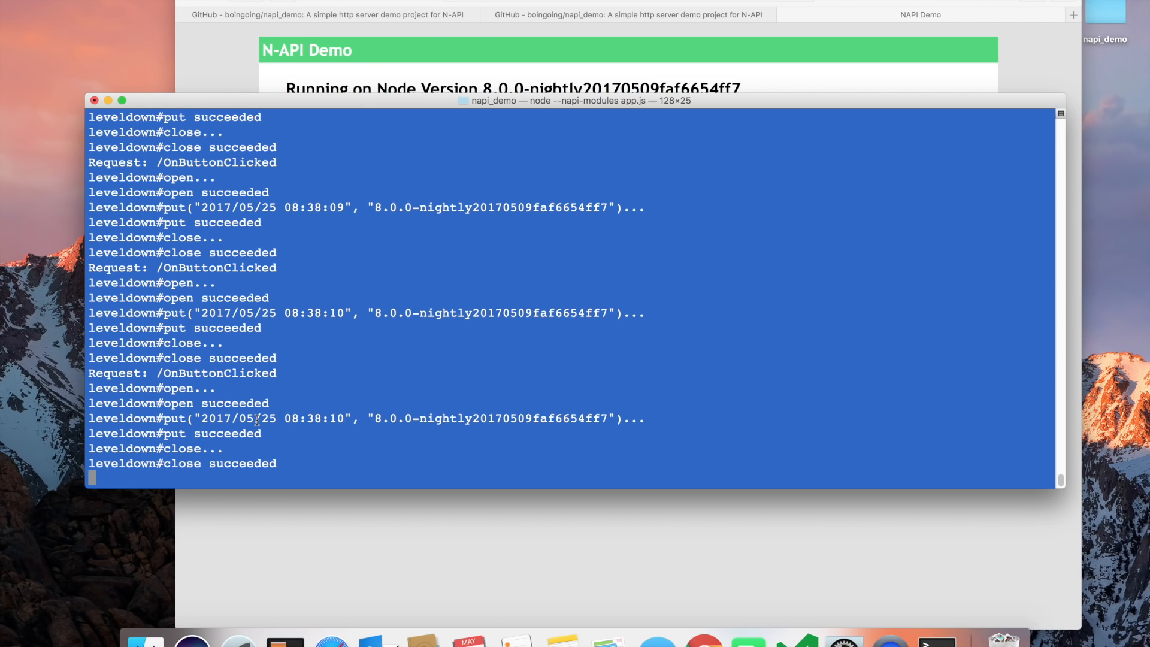
- Stop the server, confirm chakracore 2.0.1.0 in process.versions, and exit Node
key(ctrl+c)
text(nvs)
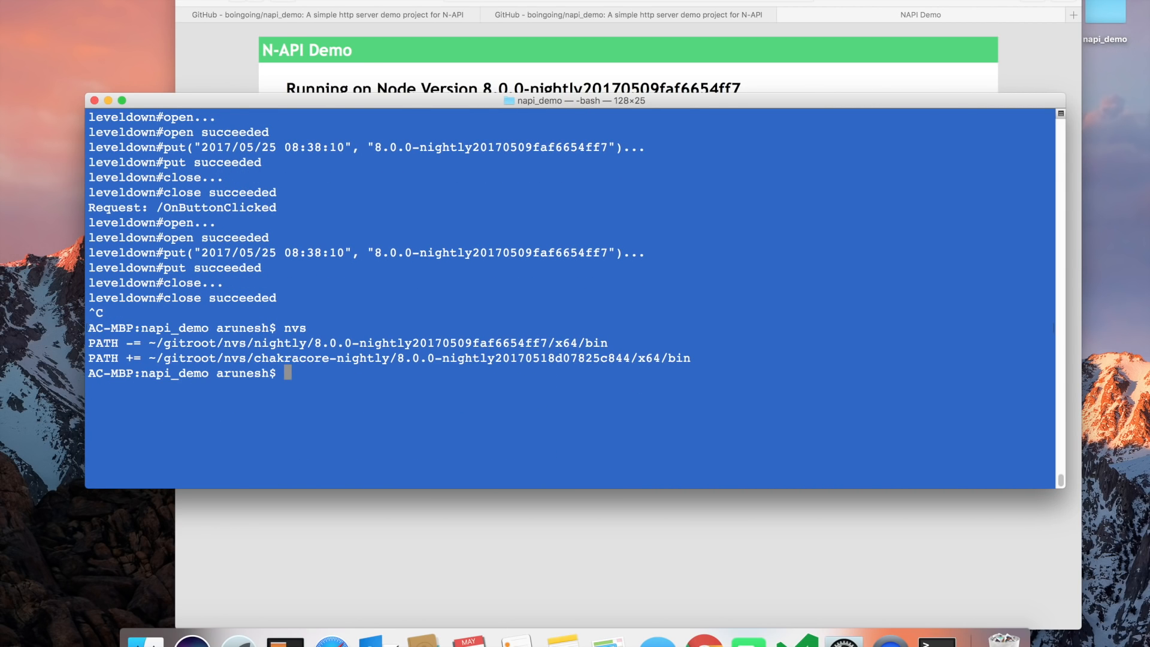
text(node)
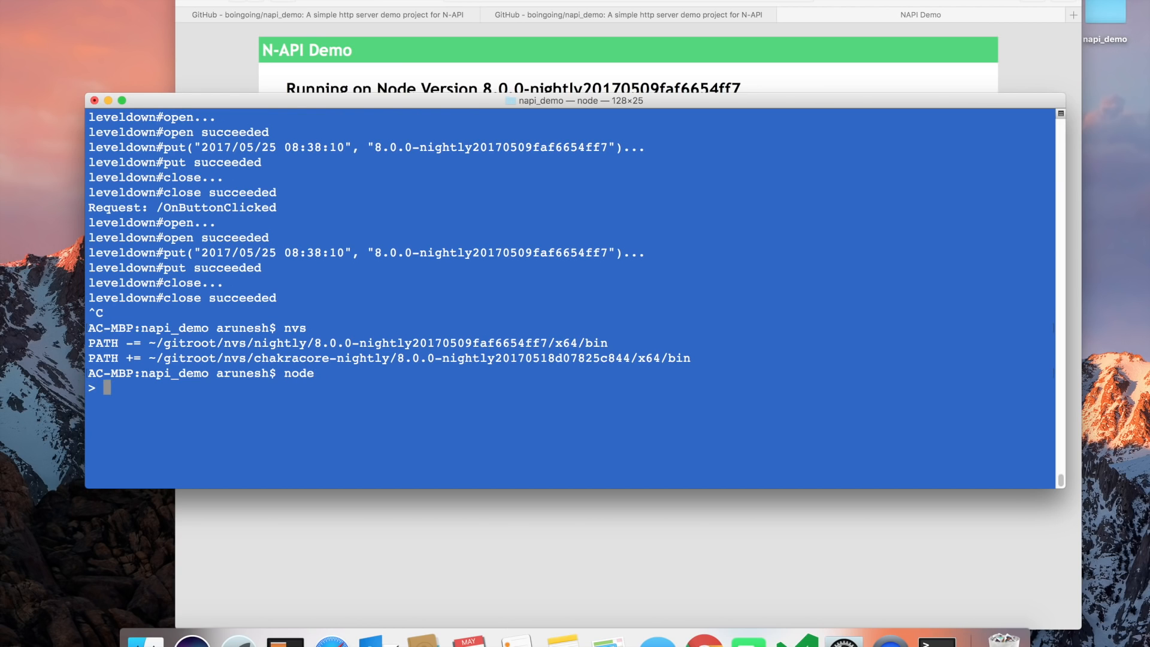
text(process.versions)
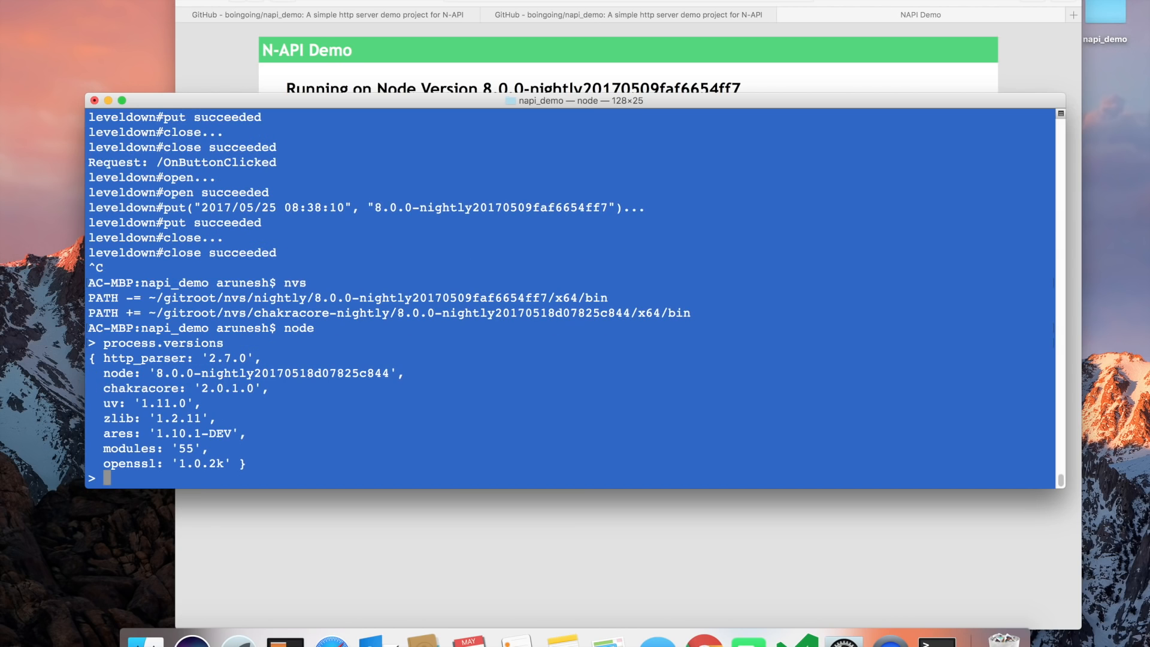
drag(103, 373, 249, 372)
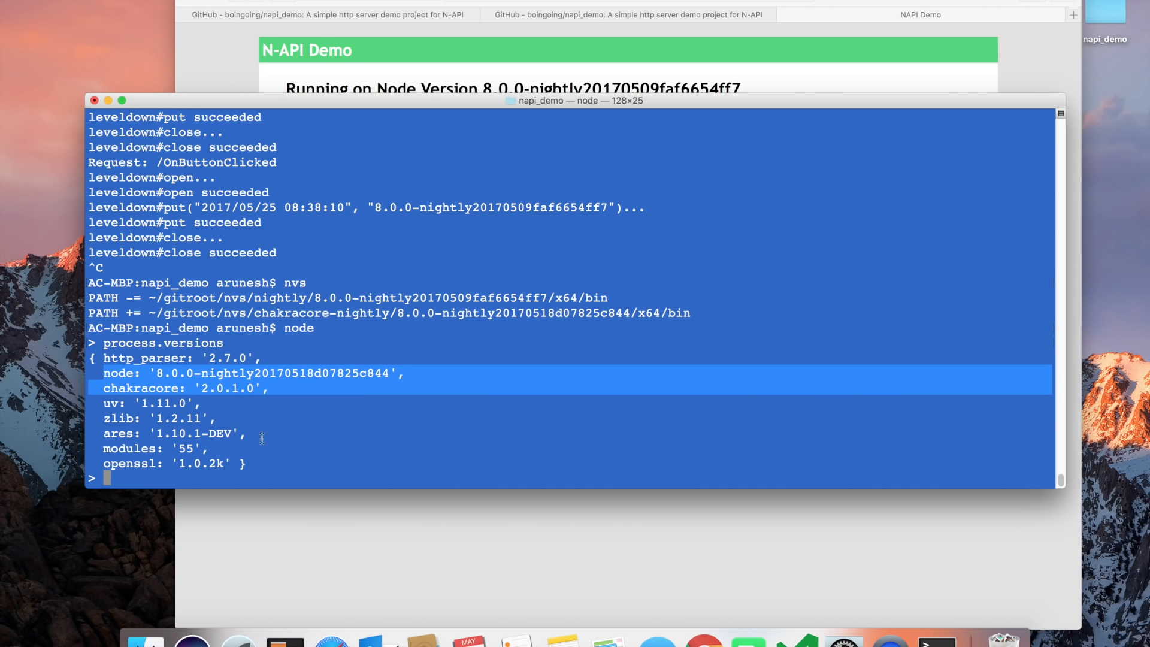
key(ctrl+c)
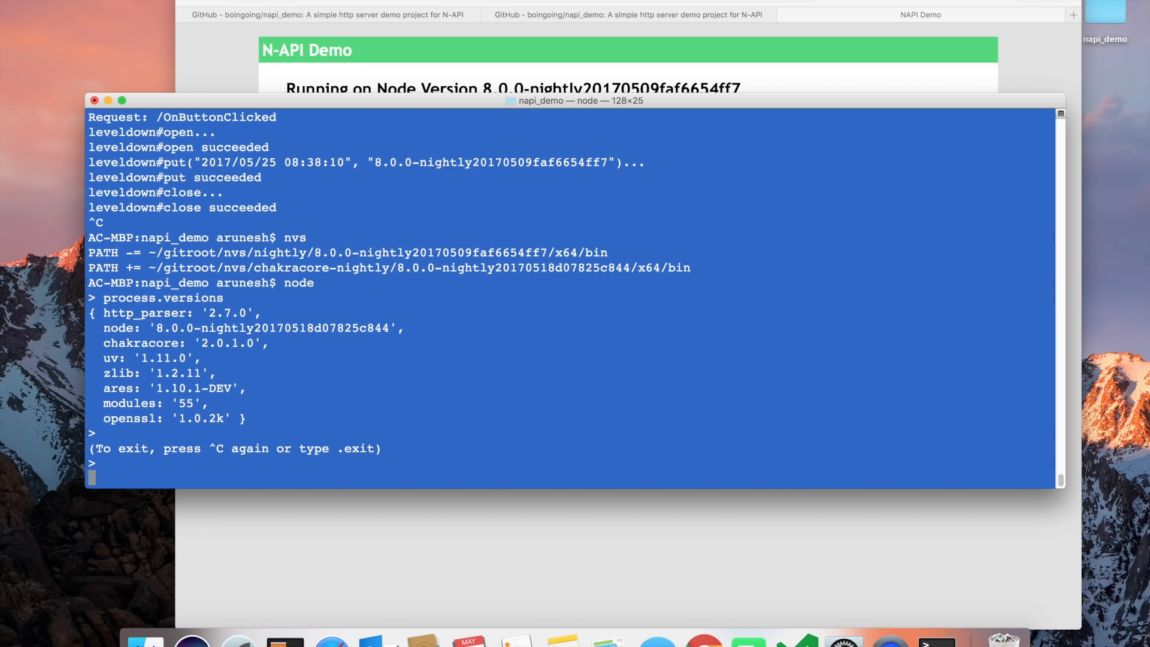
text(node --napi-modules app.js)
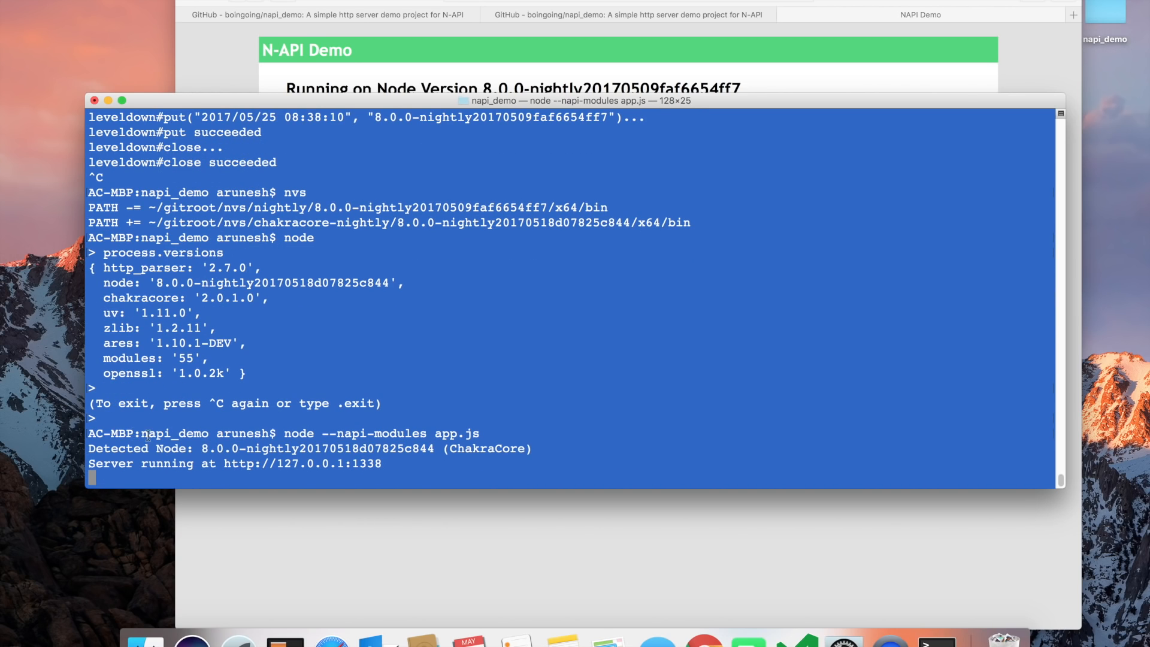
- Highlight the ChakraCore app.js output reporting the server at 127.0.0.1:1338
drag(204, 448, 532, 448)
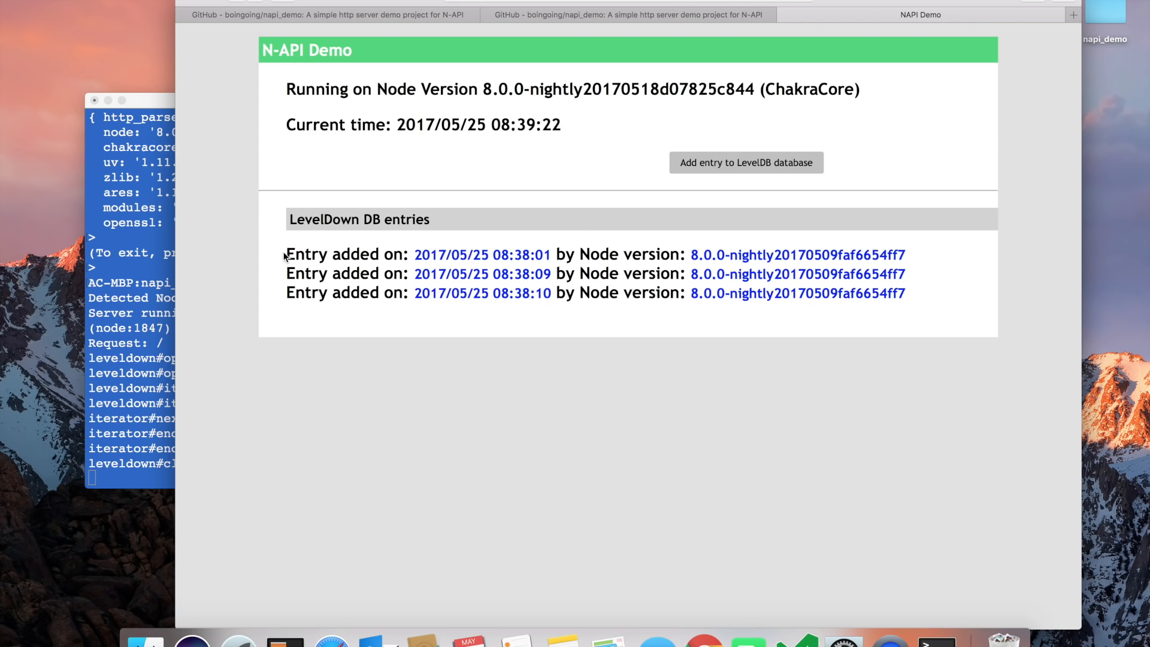
- Add LevelDB entries on the reloaded demo page, credited to ChakraCore Node
drag(287, 254, 308, 293)
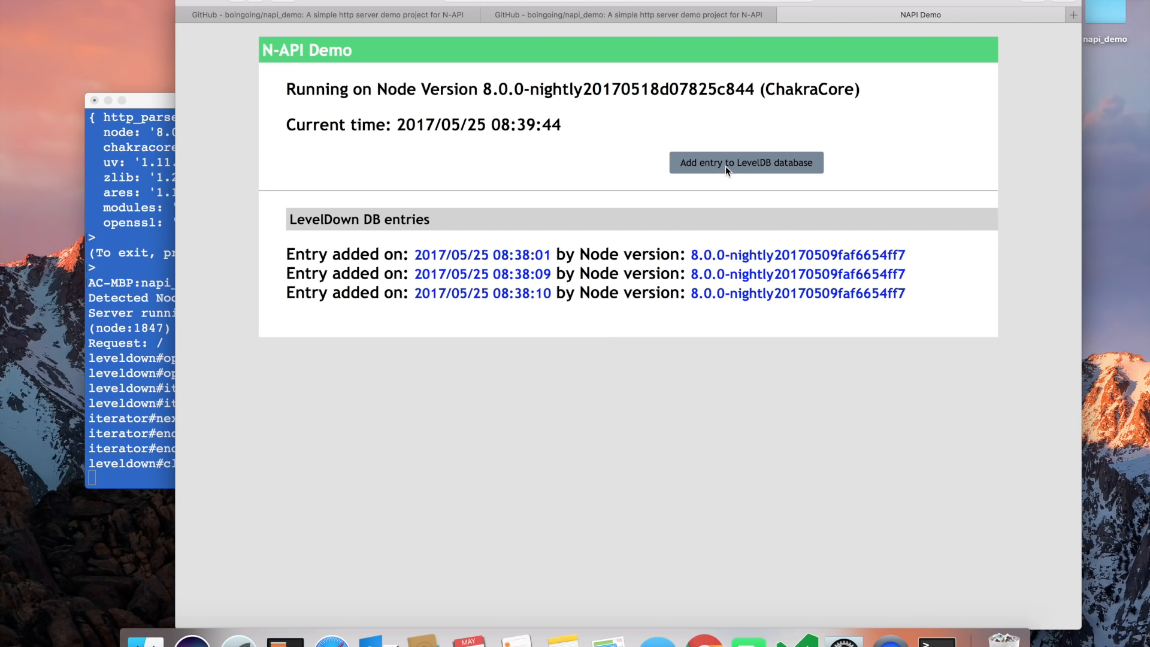
click(745, 162)
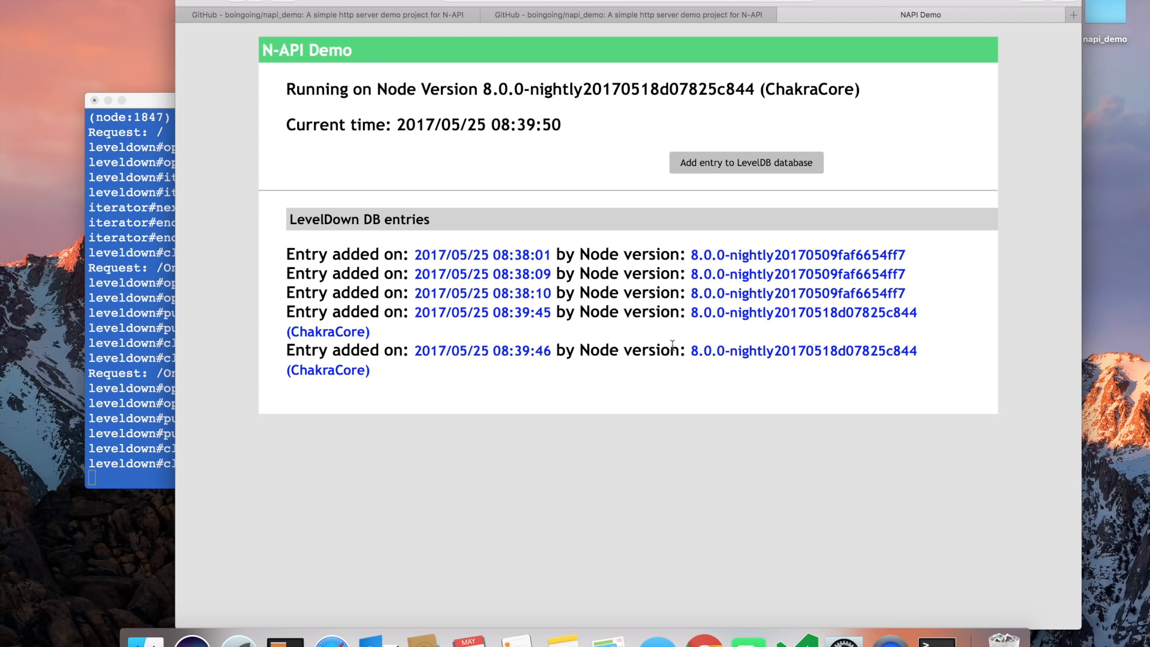
mouse_move(660, 315)
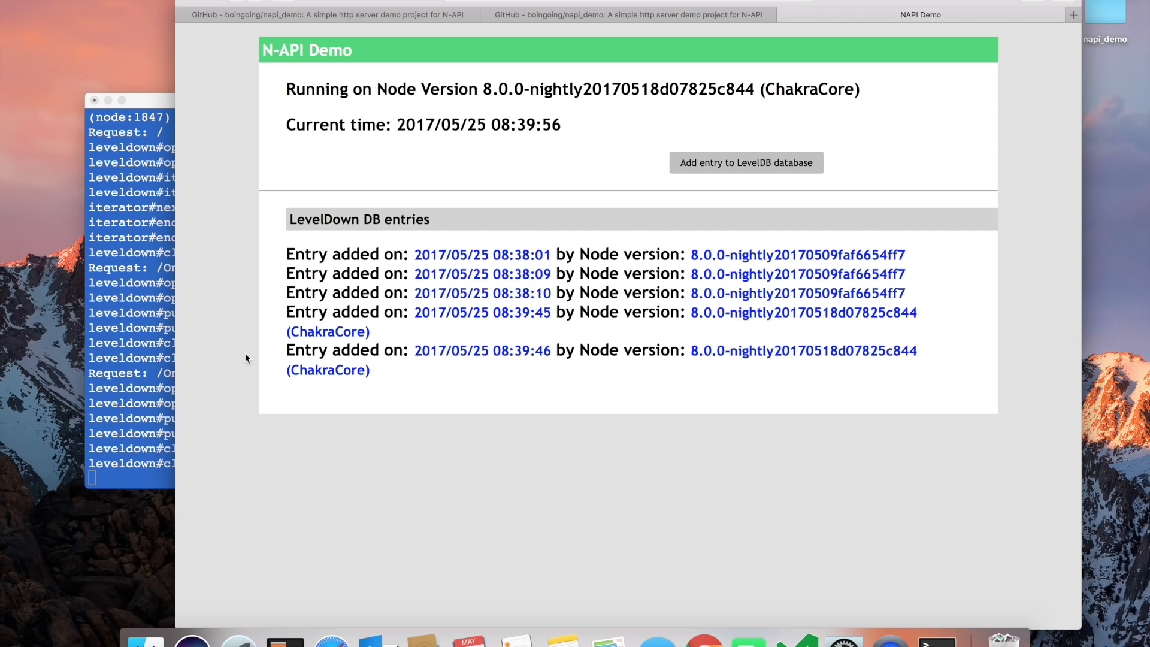
- Stop the ChakraCore server and select the nightly build (option a) via nvs
click(131, 101)
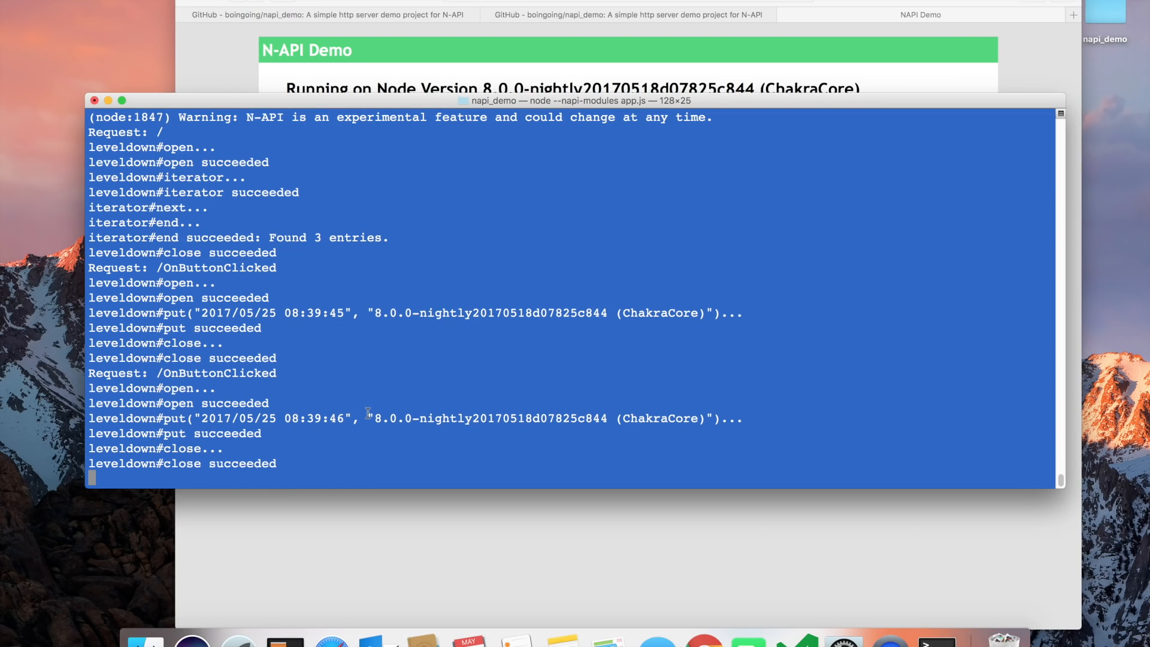
key(ctrl+c)
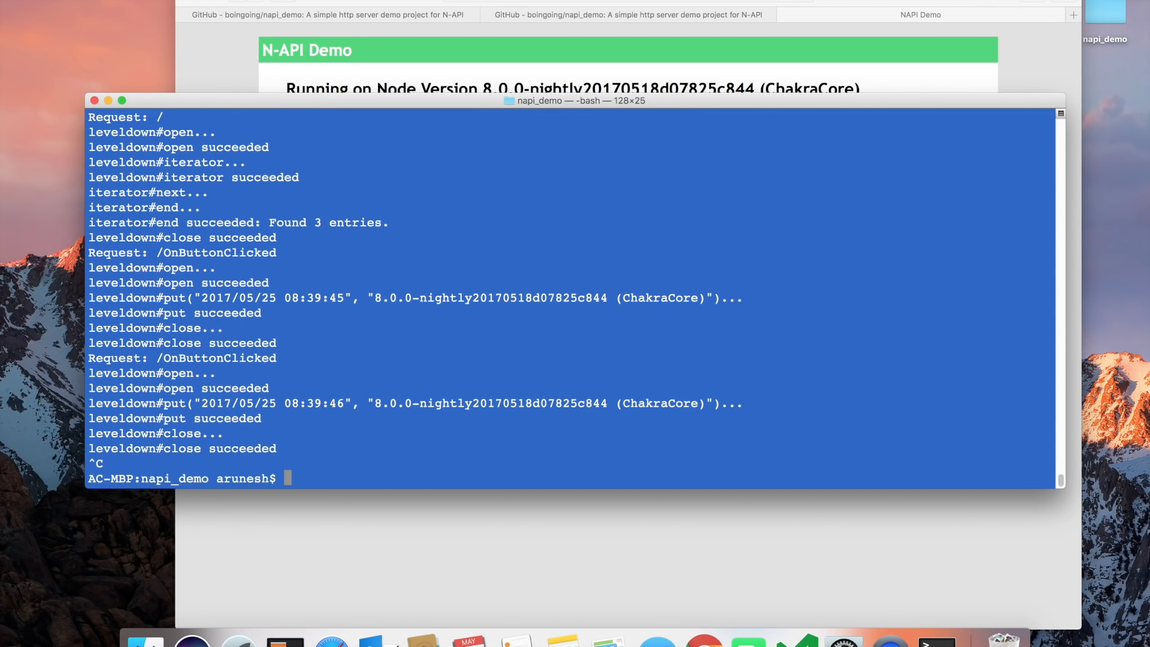
text(node --napi-modules app.js)
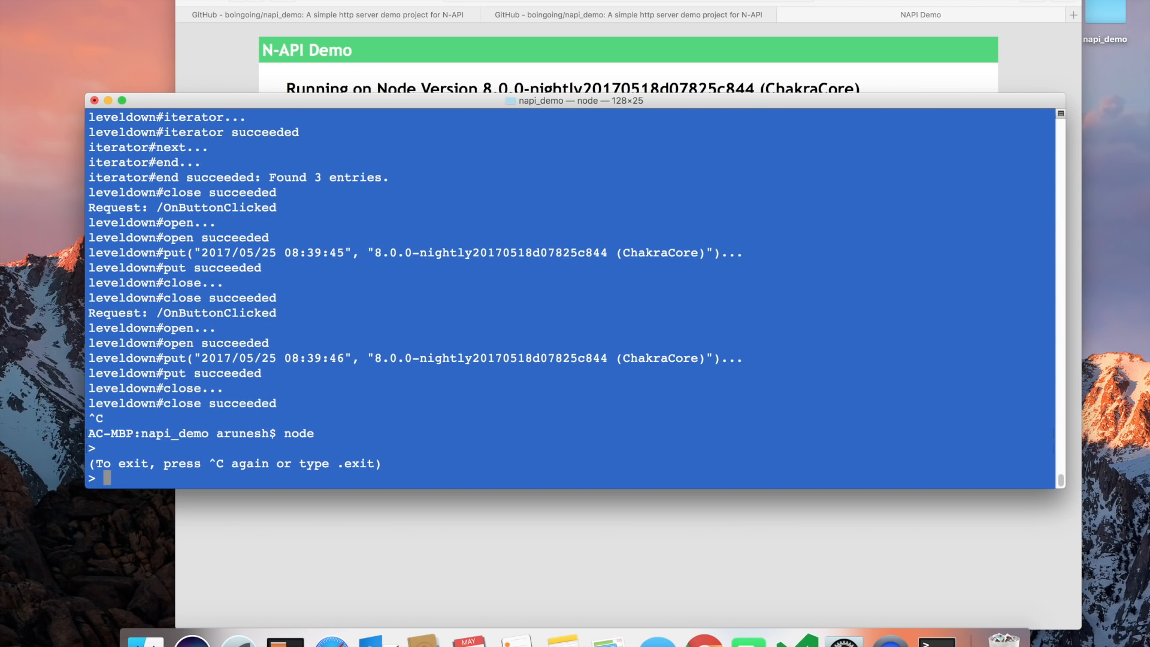
text(nvs)
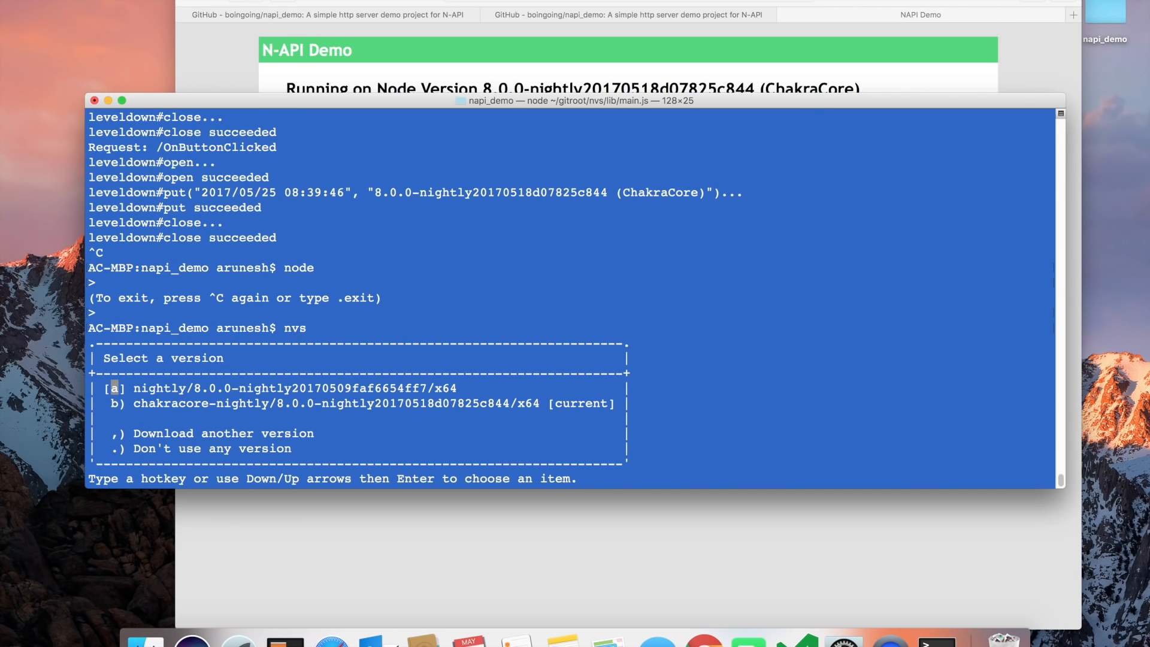
key(a)
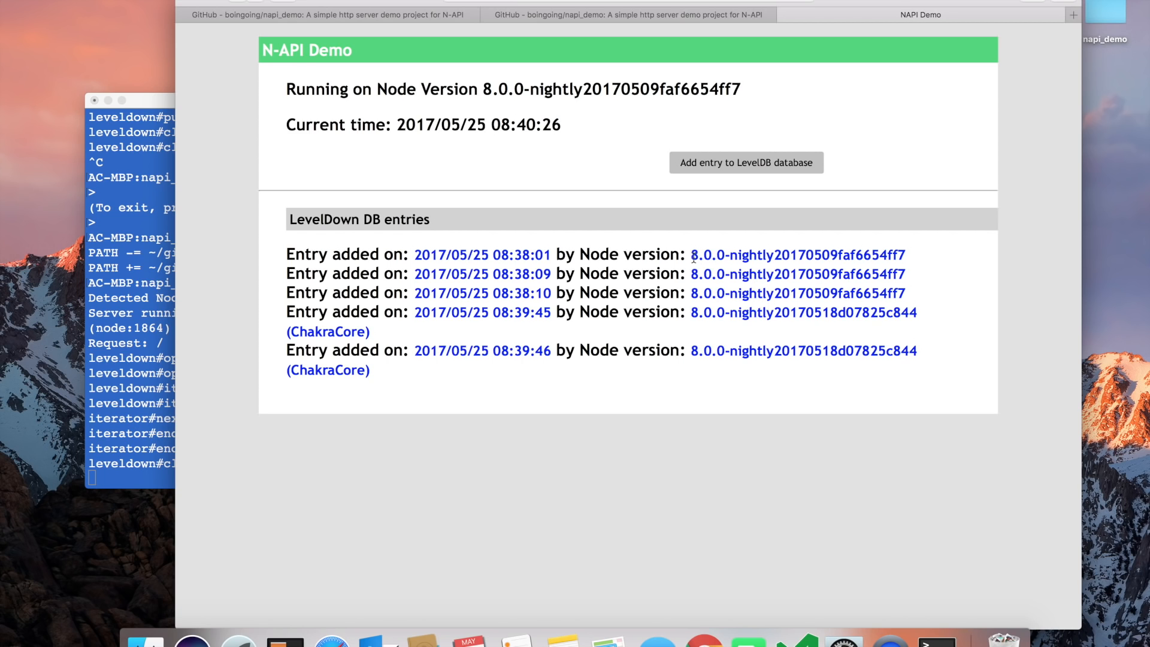
- Review all five LevelDown DB entries from both engines on the reloaded page
drag(689, 255, 477, 396)
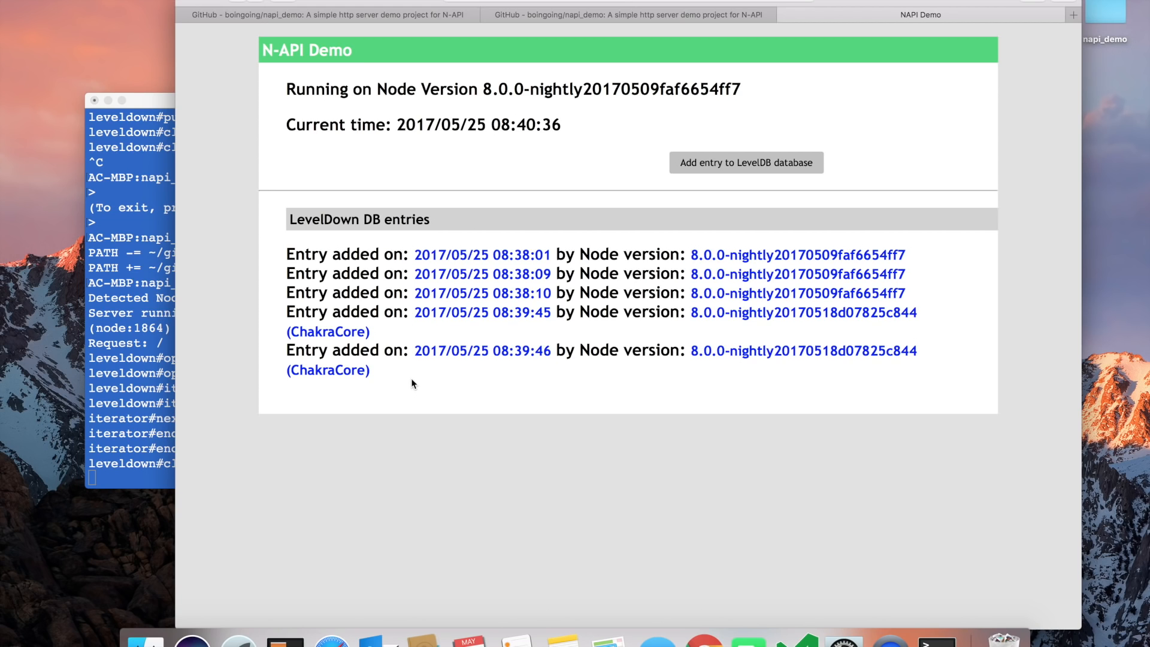
mouse_move(371, 397)
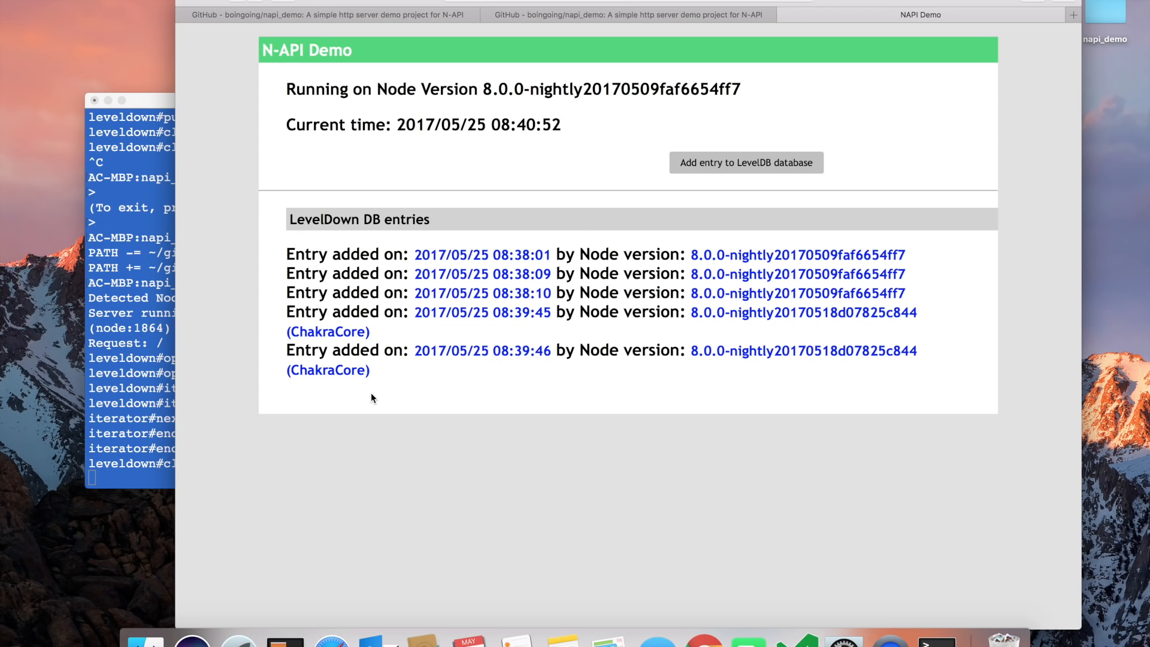
mouse_move(386, 408)
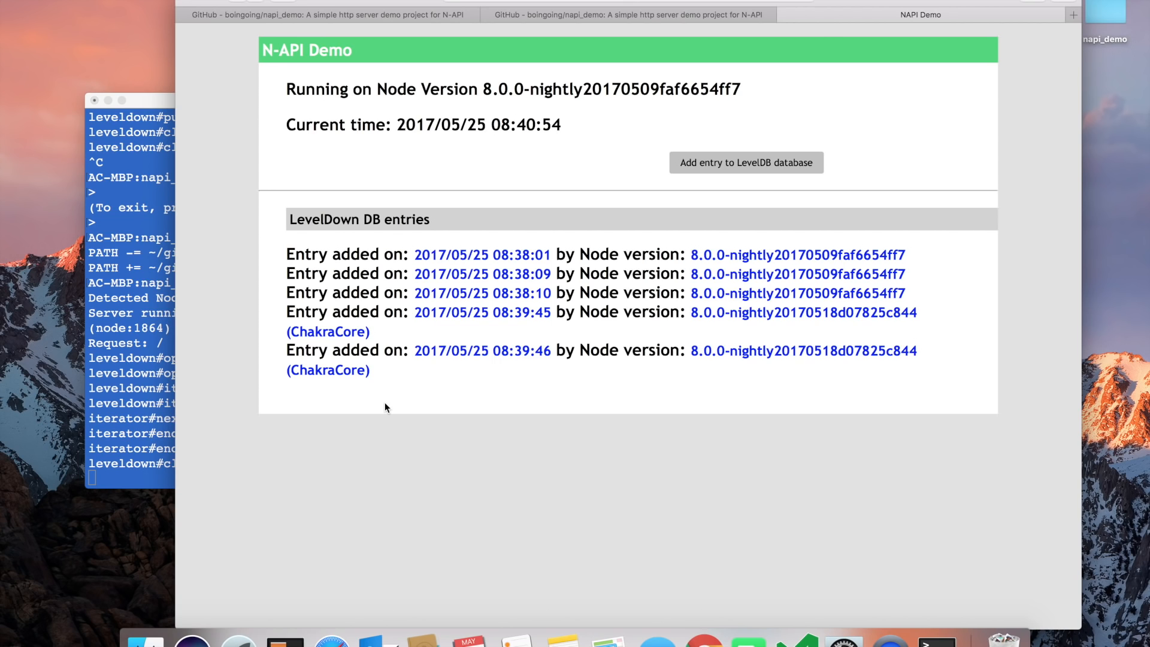